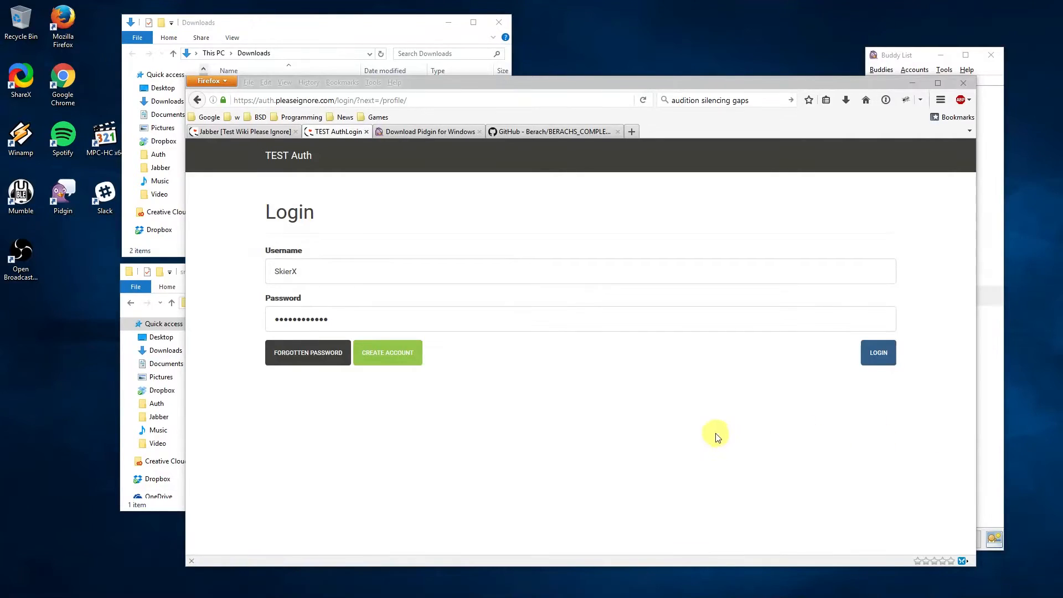
# Log in to TEST Auth, start Add Service, then return to the profile page listing Jabber and Mumble accounts.
pyautogui.click(879, 353)
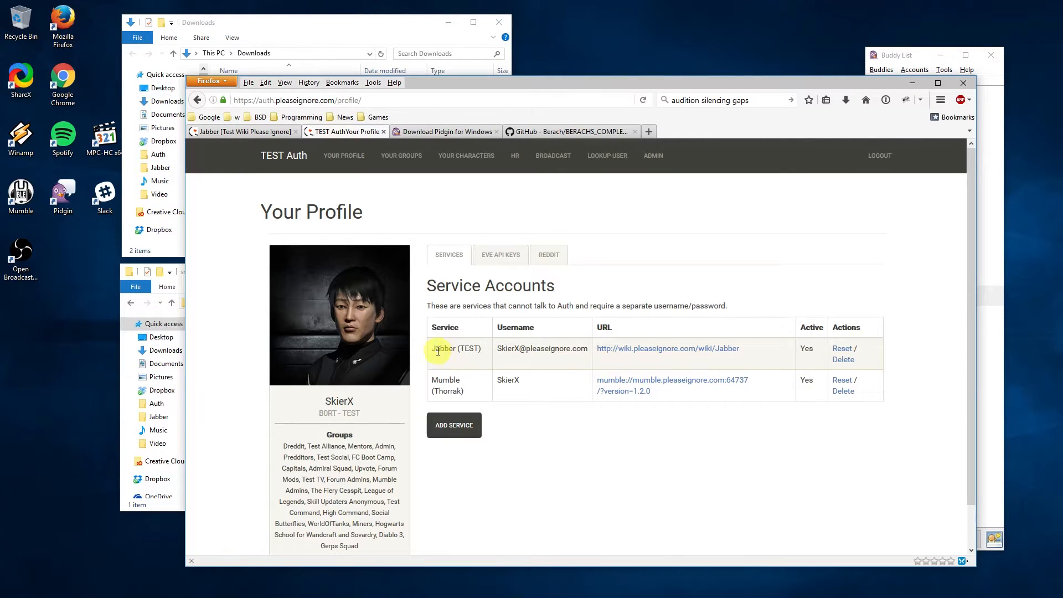
pyautogui.moveTo(476, 447)
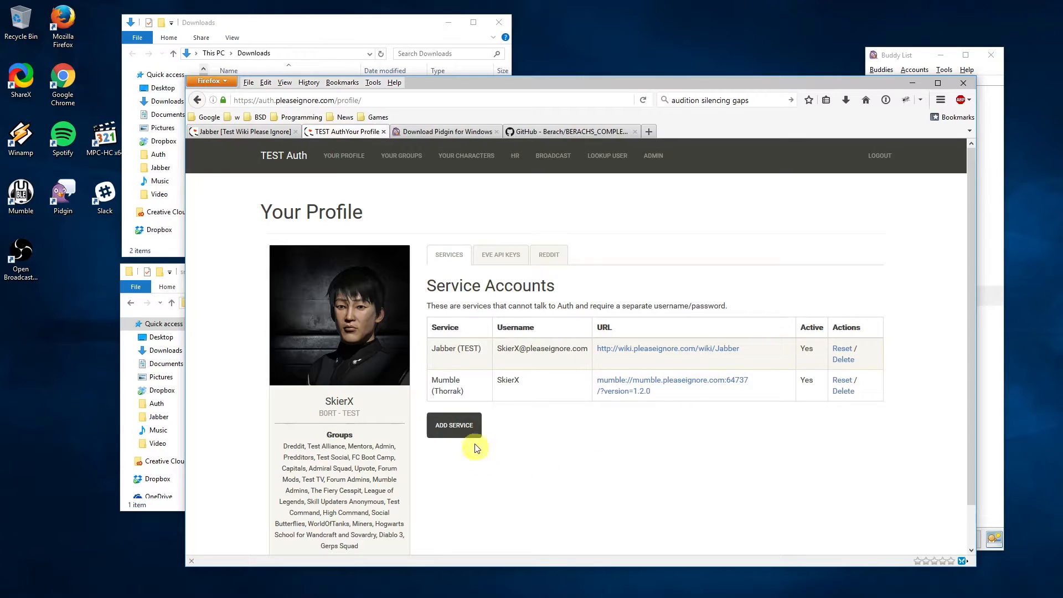
pyautogui.click(454, 425)
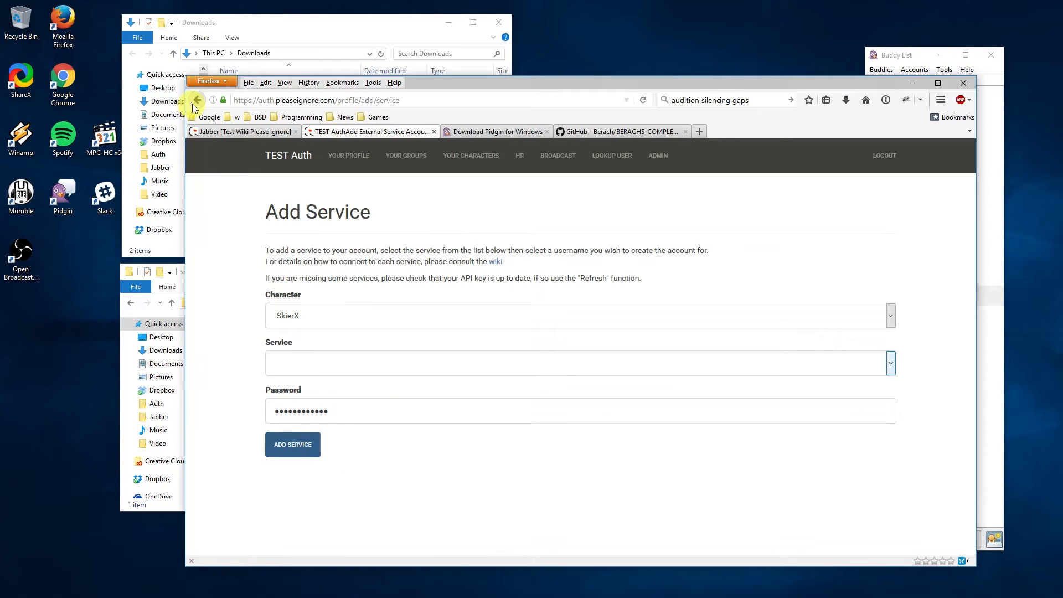
pyautogui.click(194, 100)
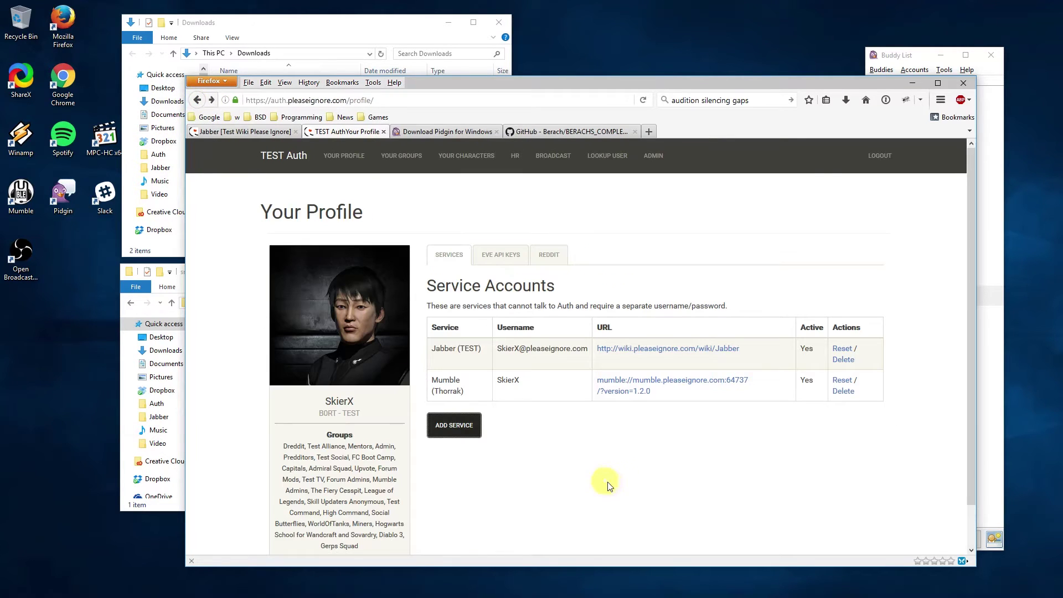
# Request the Windows pidgin-2.10.12.exe installer from pidgin.im, landing on SourceForge, and cancel saving the file.
pyautogui.click(444, 131)
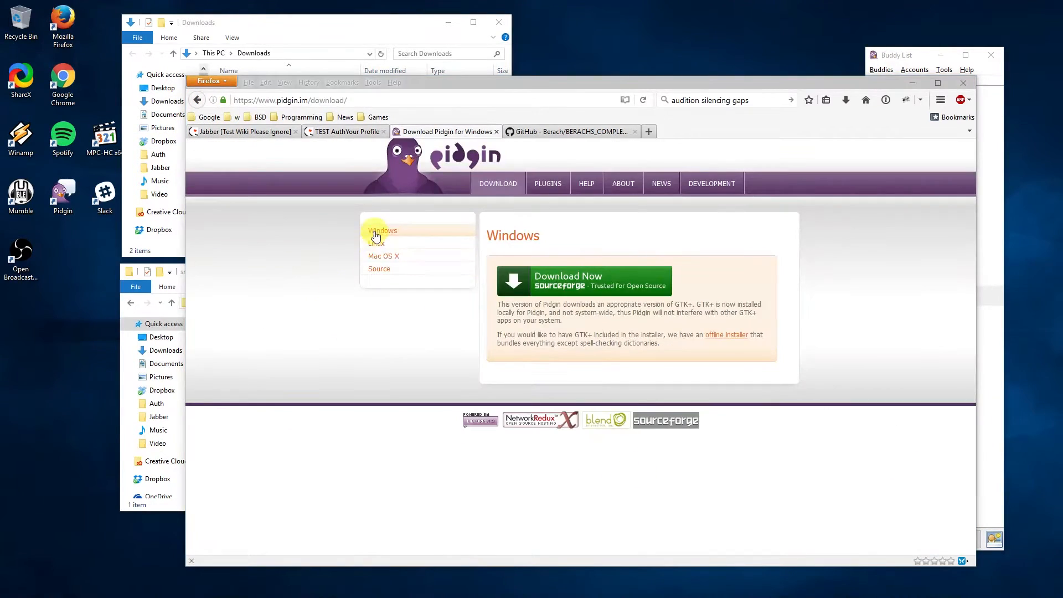
pyautogui.click(382, 231)
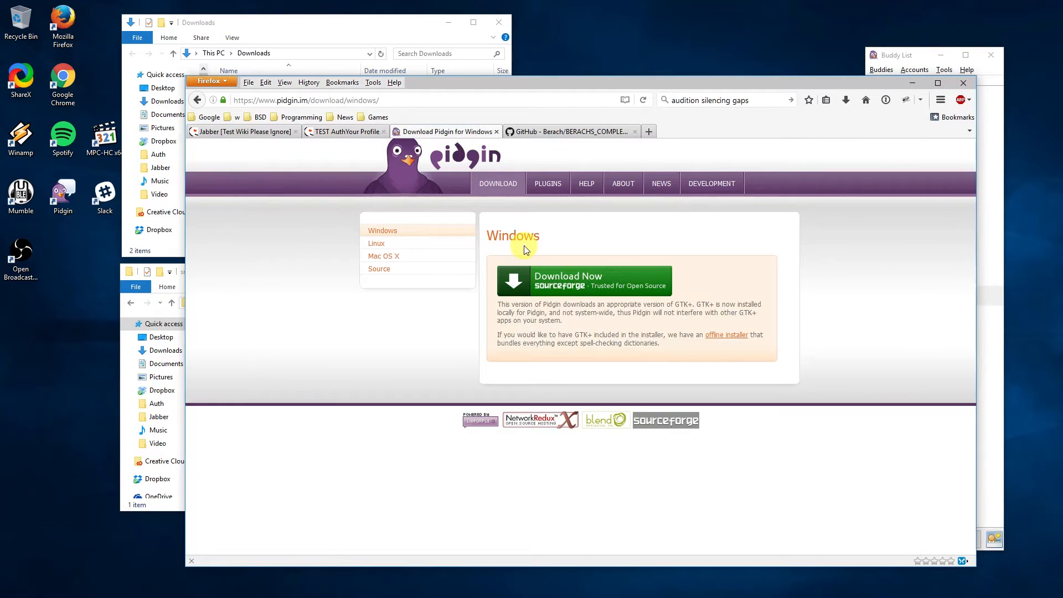
pyautogui.click(582, 281)
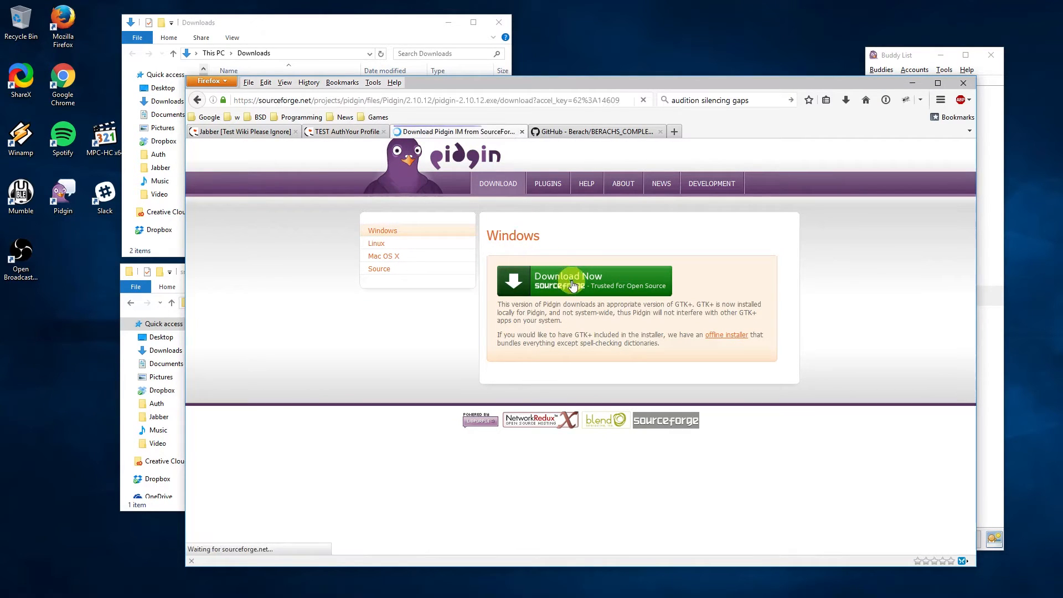
pyautogui.click(572, 281)
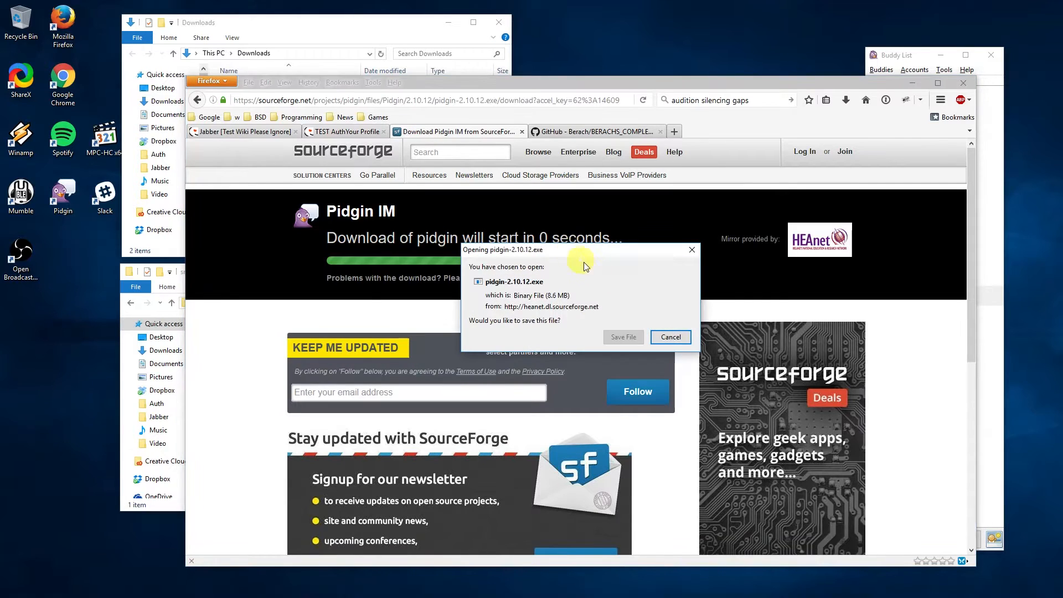
pyautogui.click(671, 337)
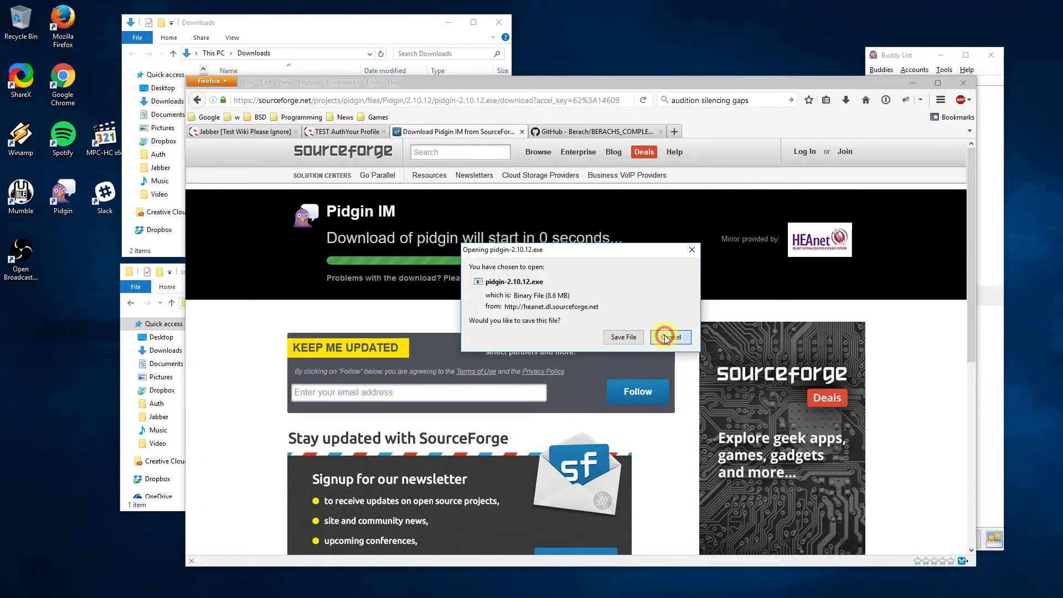
pyautogui.click(671, 337)
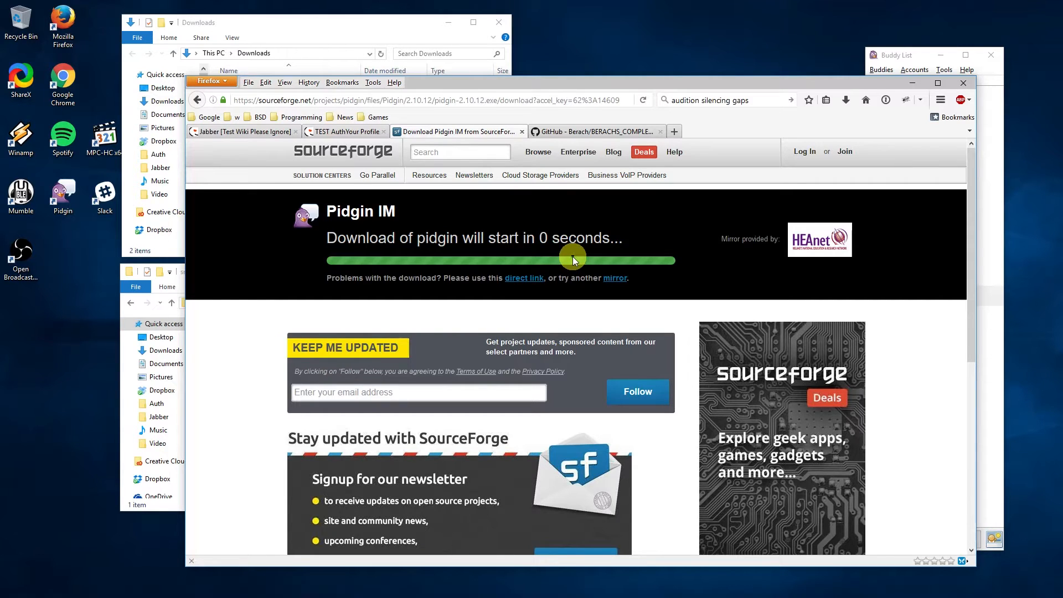
pyautogui.moveTo(325, 113)
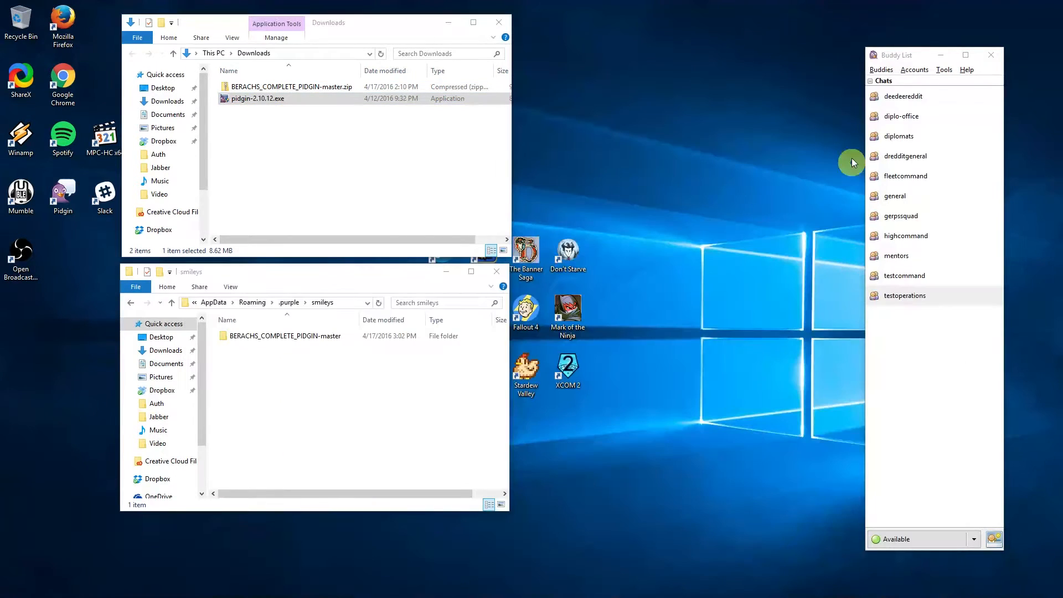
# Start a new account in Manage Accounts with XMPP as the protocol.
pyautogui.click(915, 69)
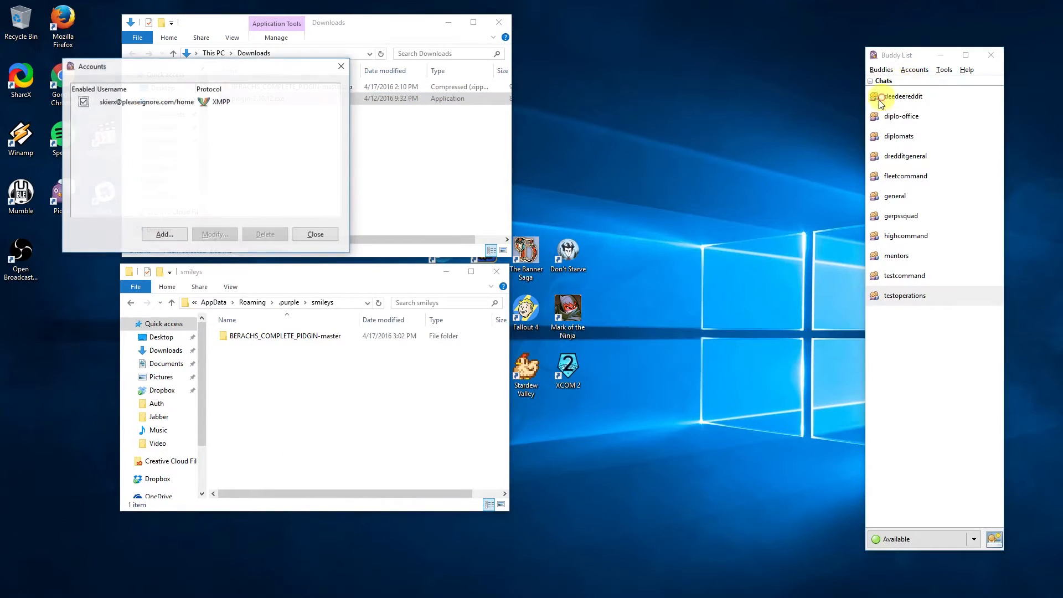
pyautogui.click(164, 235)
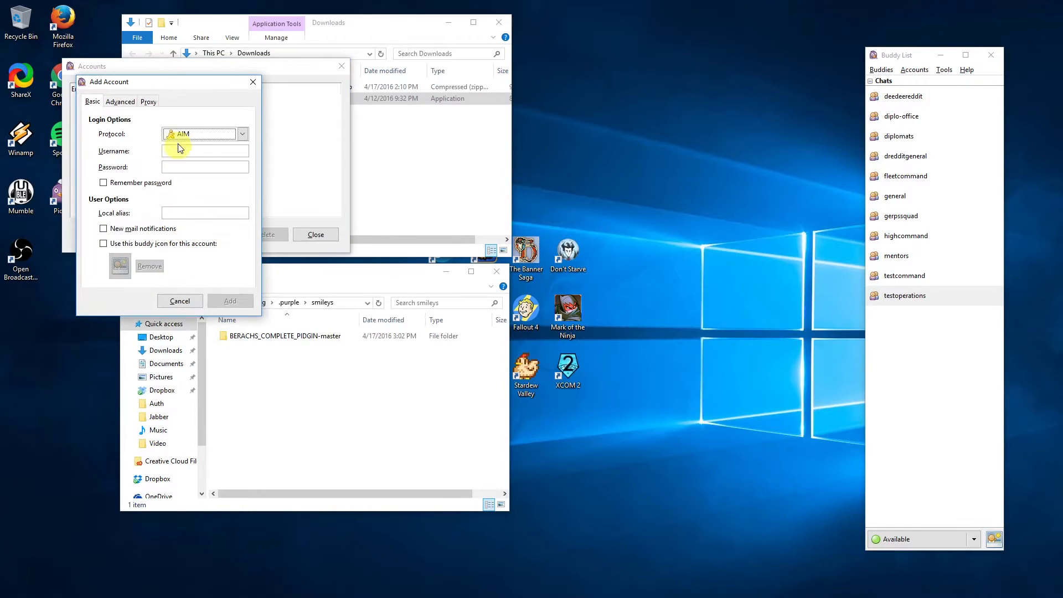
pyautogui.click(242, 134)
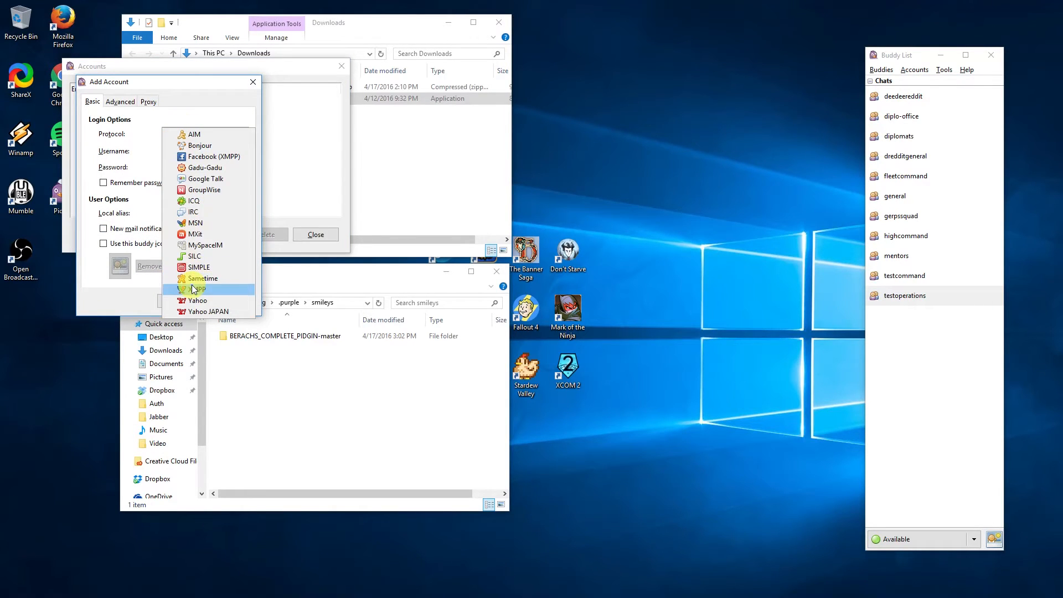
pyautogui.click(198, 289)
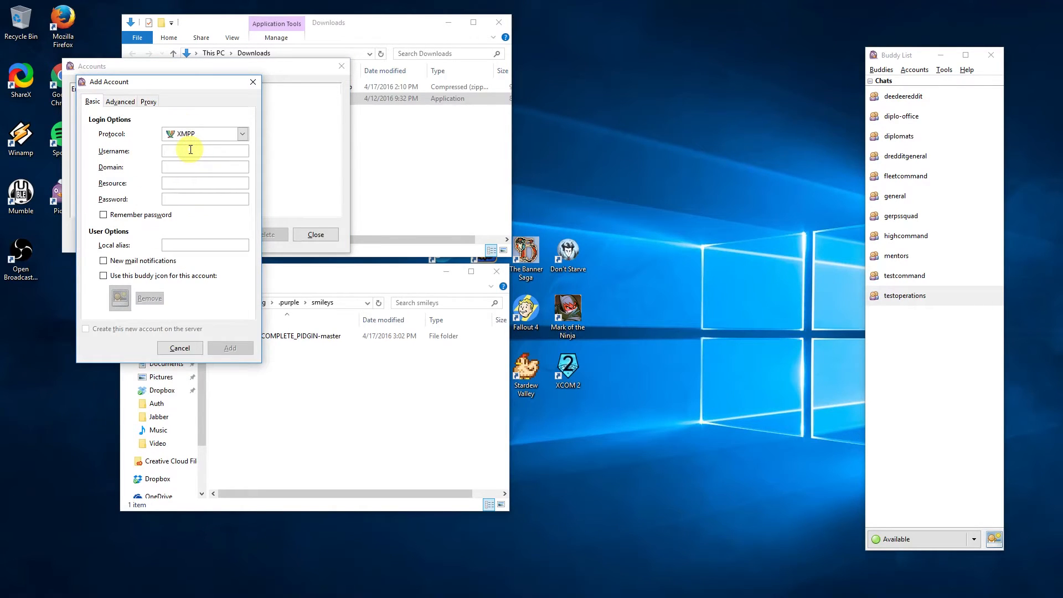
# Enter username skierx, domain pleaseignore, resource home and the password, with Remember password ticked.
pyautogui.write('skierx')
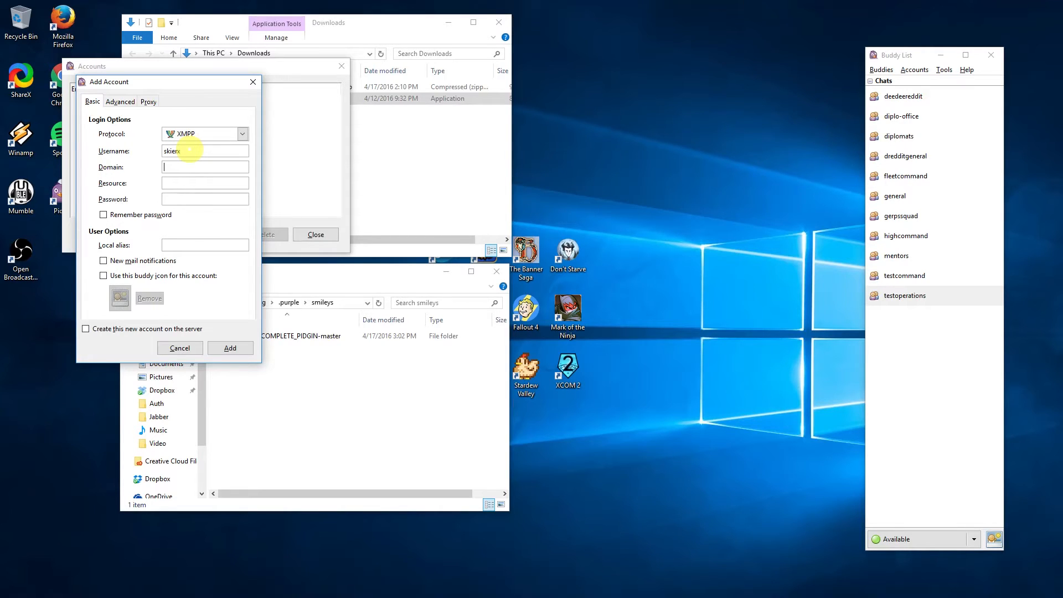
pyautogui.write('pleaseignore')
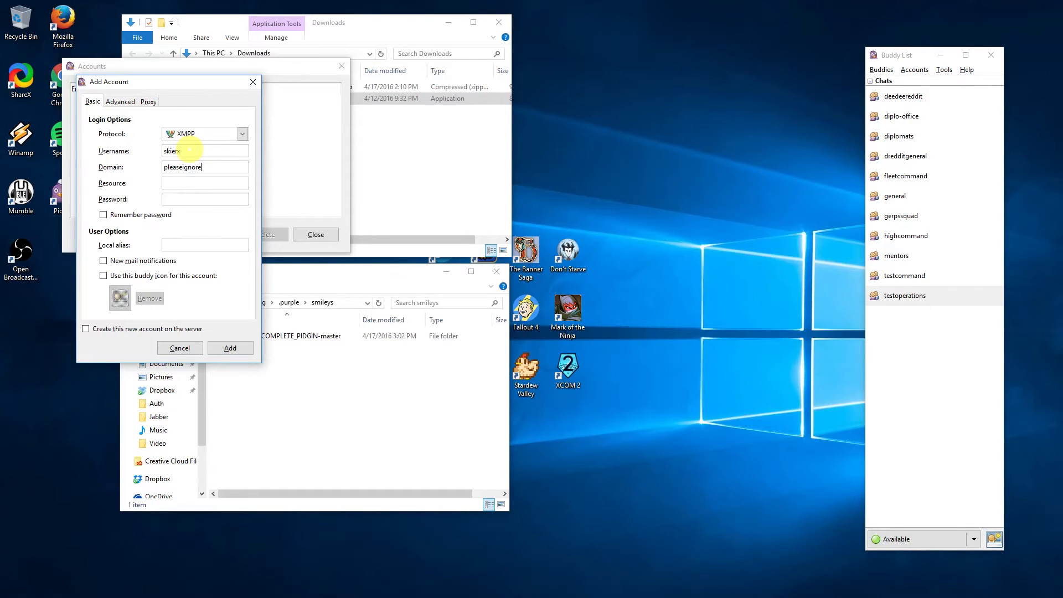
pyautogui.write('home')
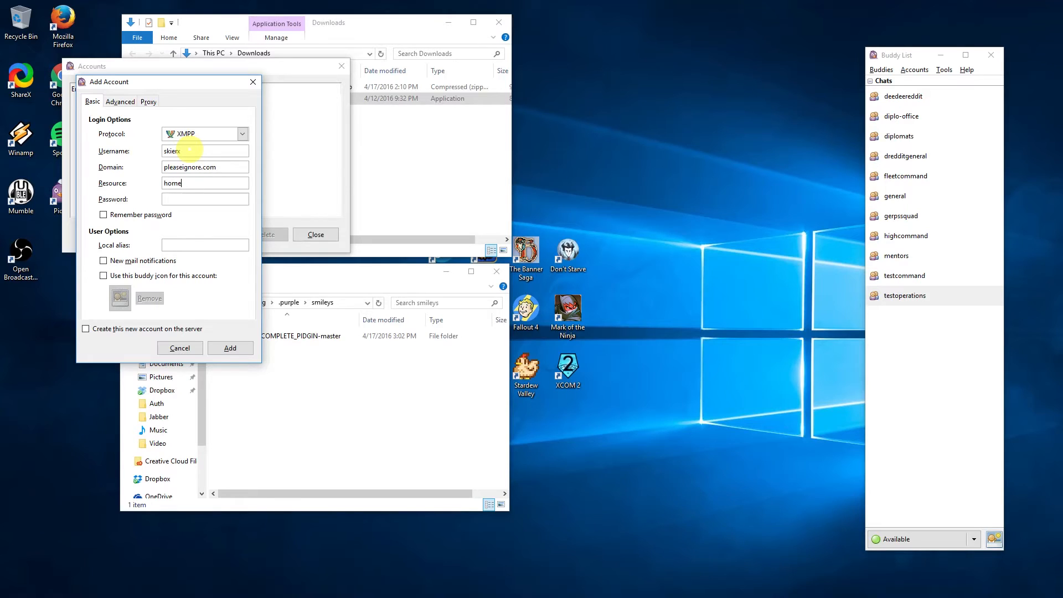
pyautogui.click(204, 200)
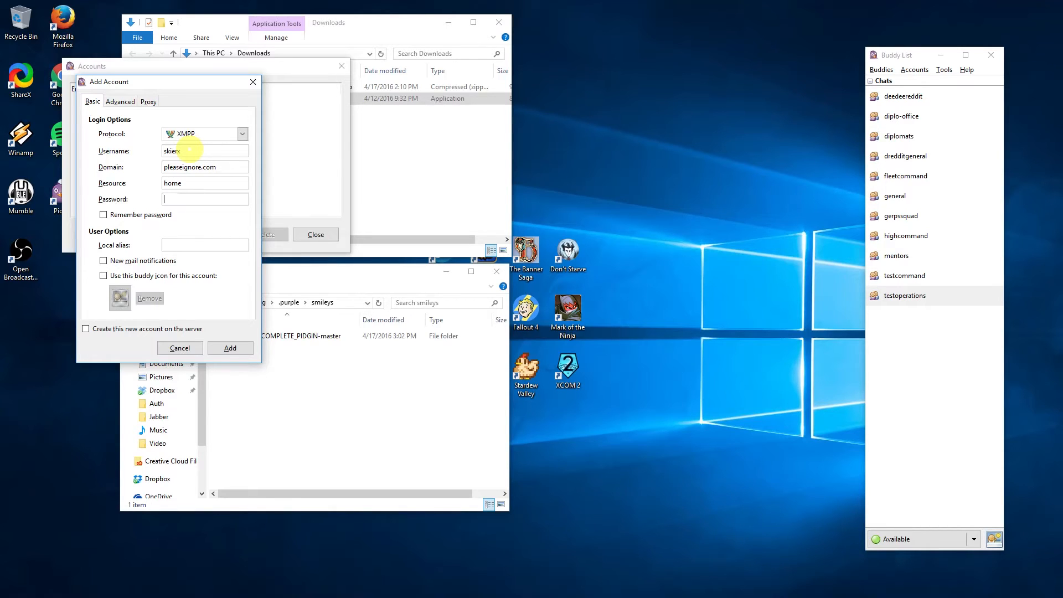
pyautogui.write('•••••')
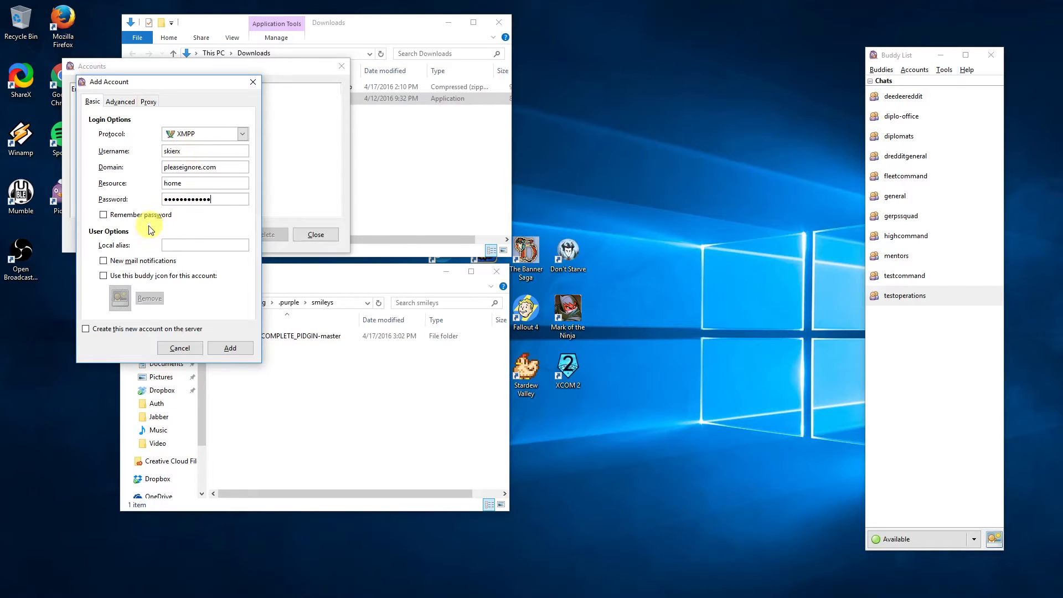
pyautogui.click(103, 214)
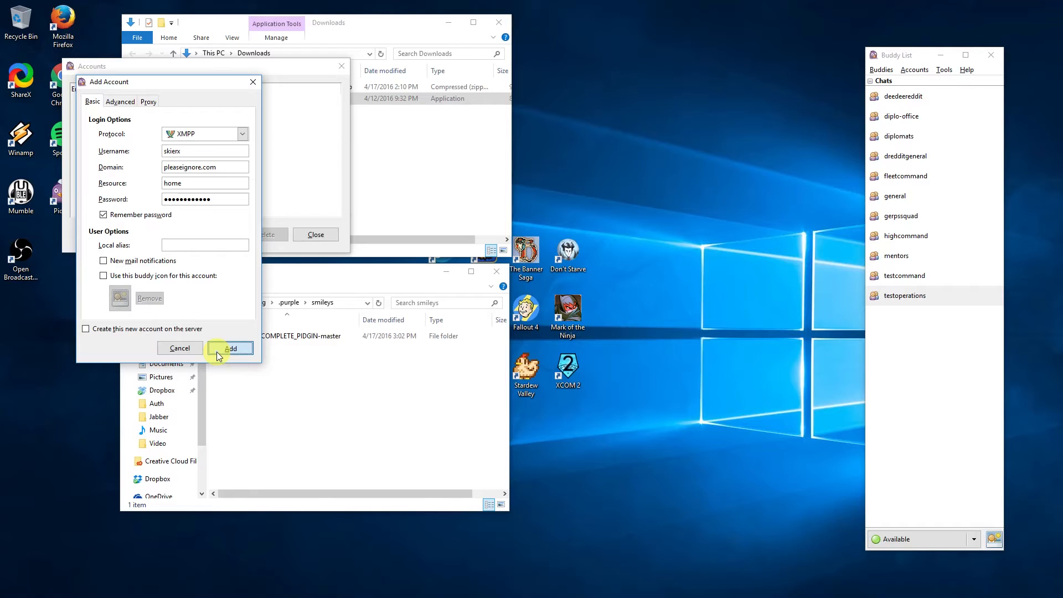
pyautogui.click(230, 348)
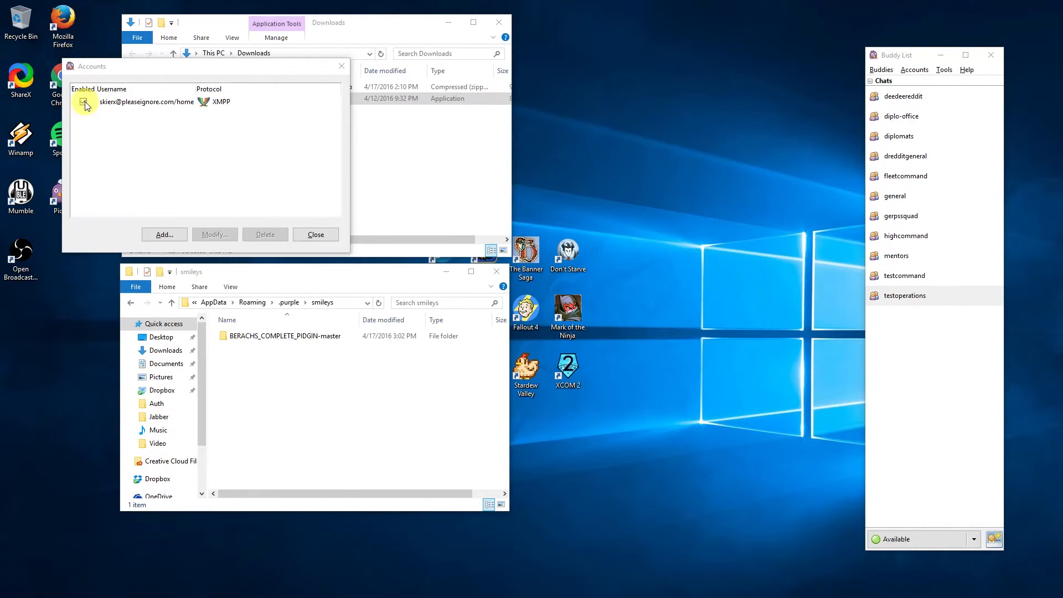
pyautogui.click(84, 102)
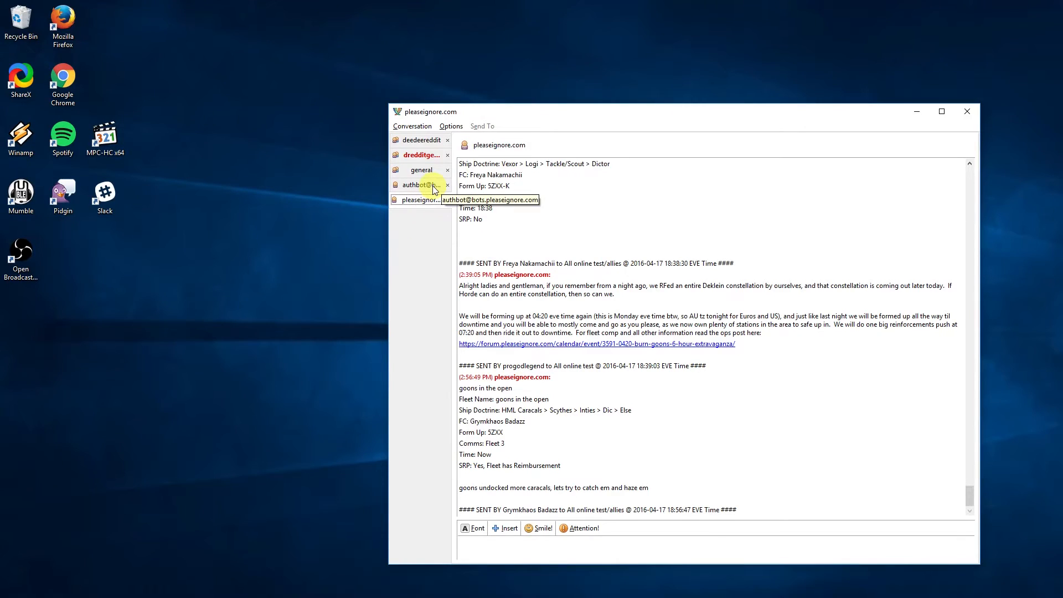
pyautogui.click(416, 184)
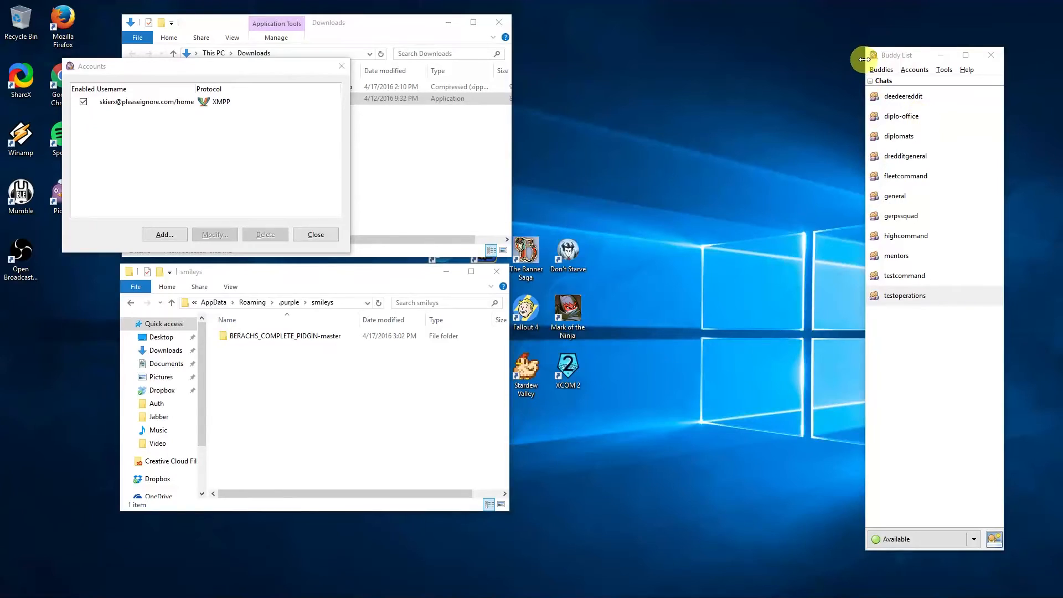
# Add the deedeereddit chat room to the buddy list with auto-join on connect.
pyautogui.click(882, 68)
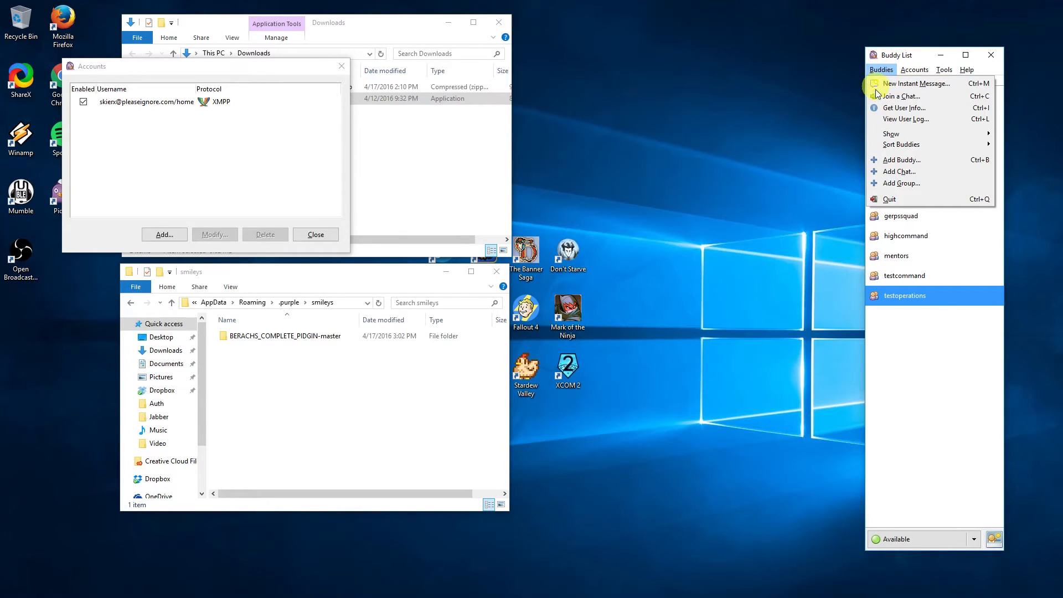
pyautogui.click(902, 171)
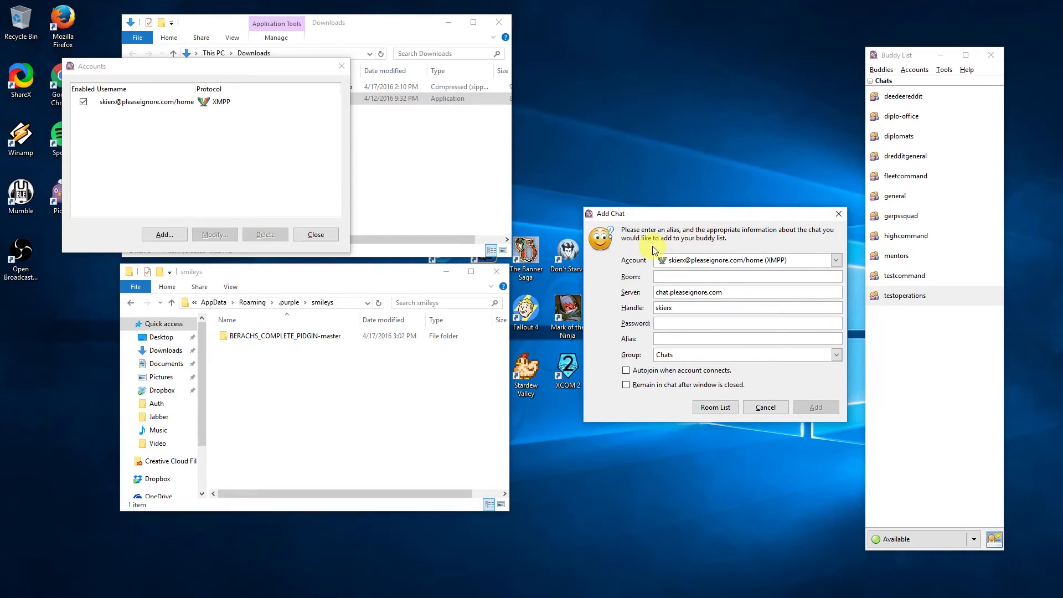
pyautogui.write('deedeereddit.com')
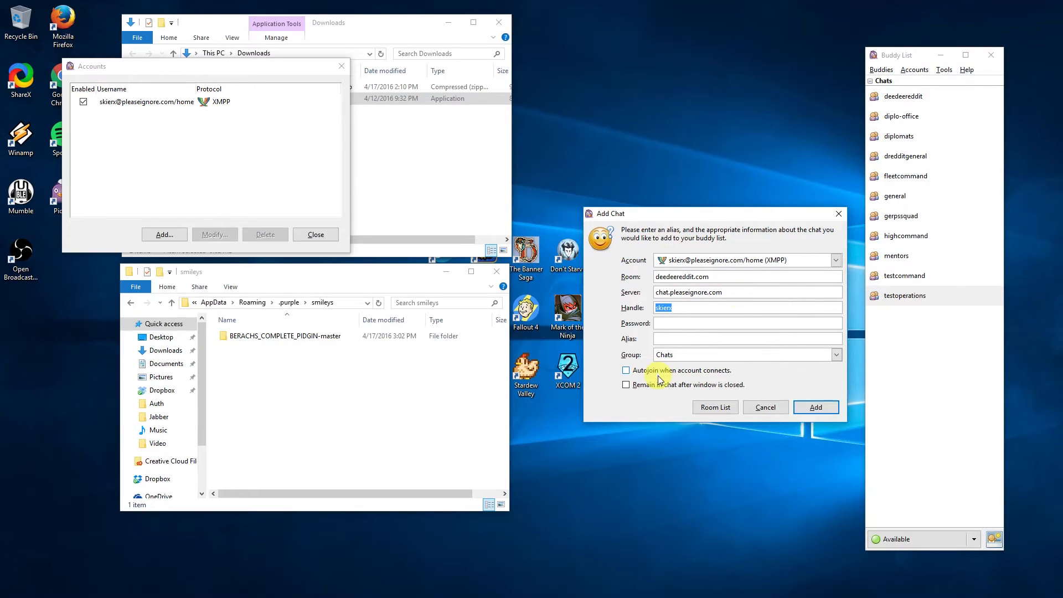
pyautogui.click(626, 369)
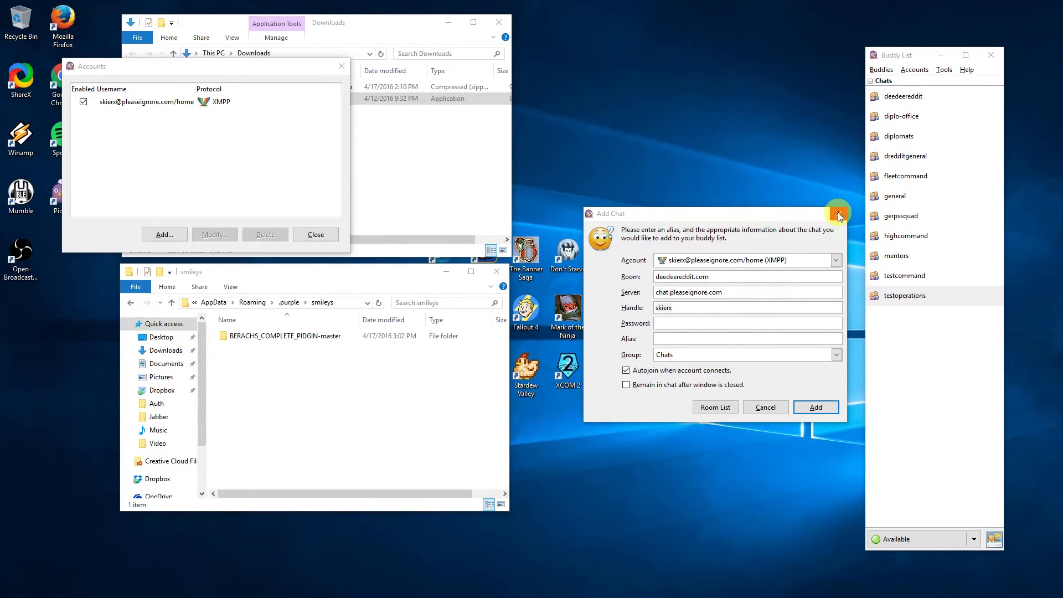
pyautogui.click(881, 69)
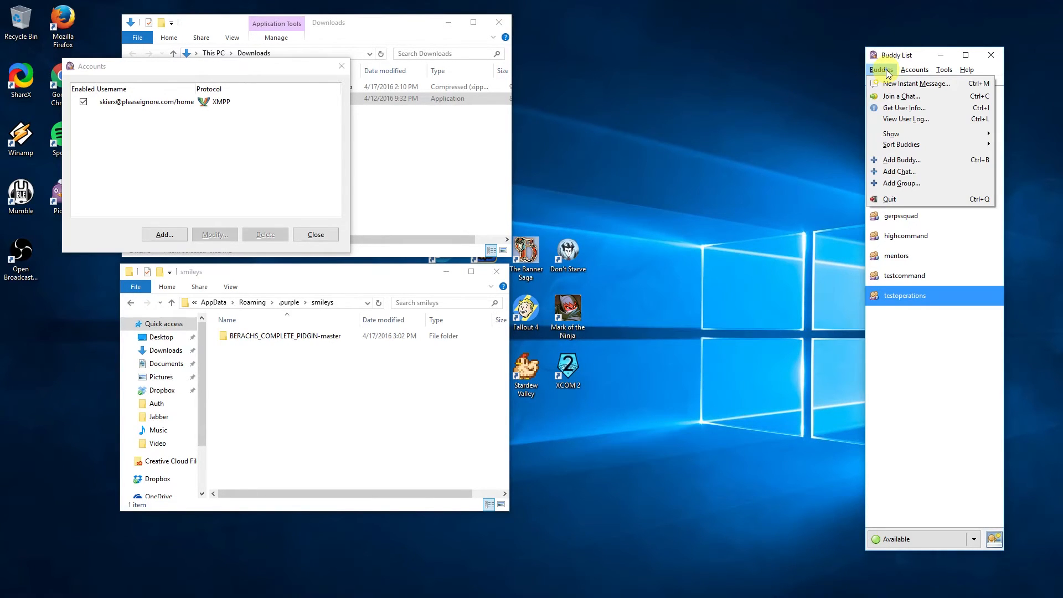
# Fetch the room list from the chat.pleaseignore.com conference server via Join a Chat.
pyautogui.click(902, 95)
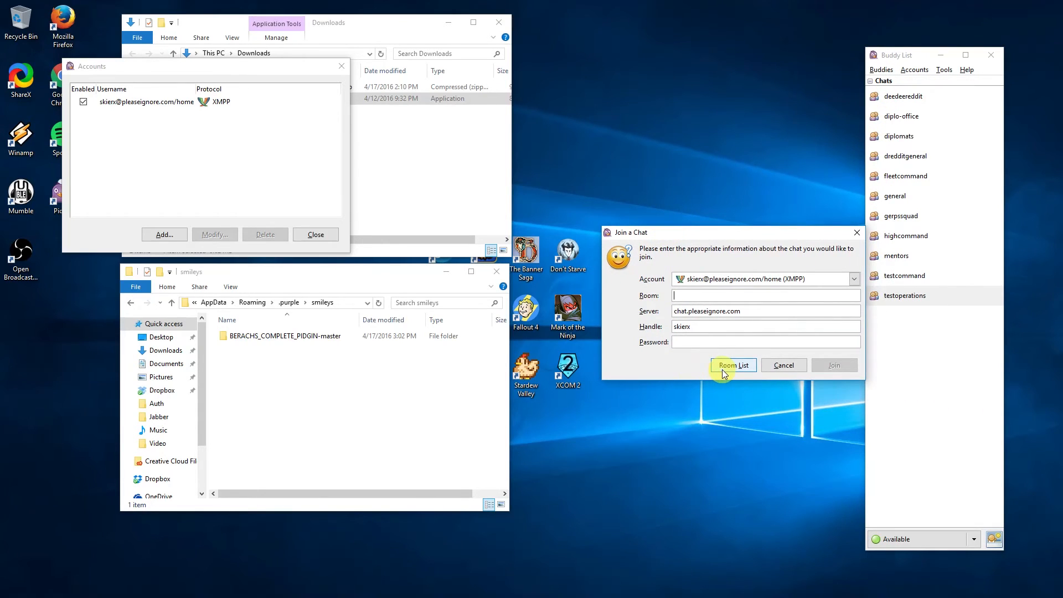
pyautogui.click(733, 365)
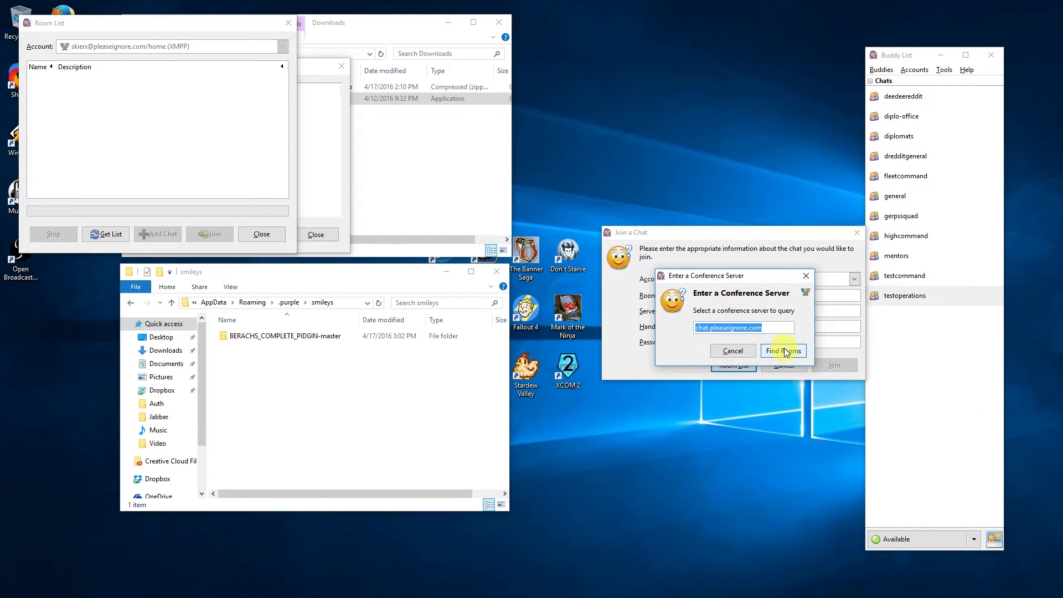
pyautogui.click(784, 350)
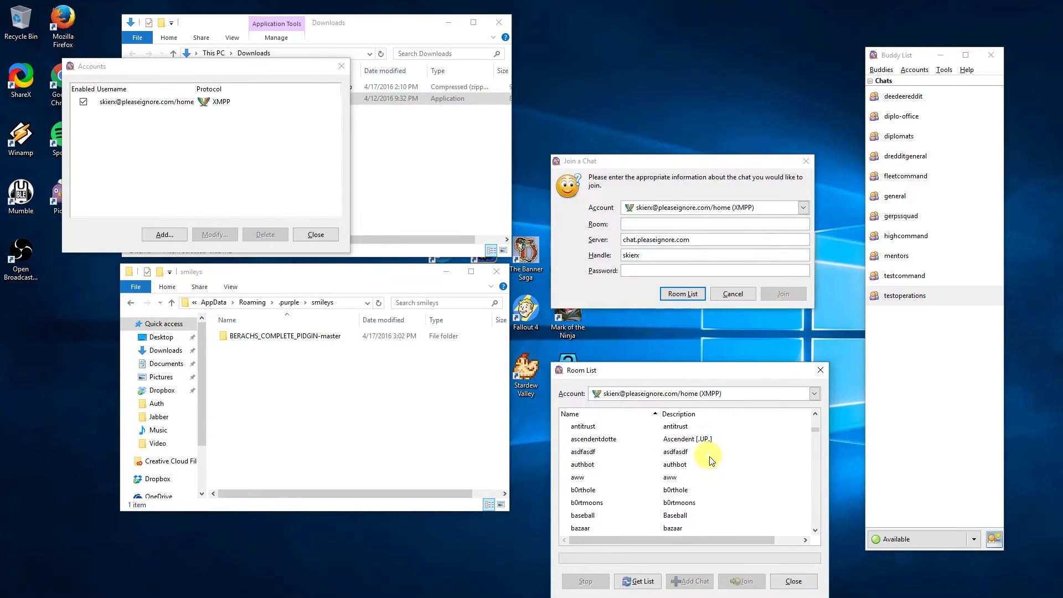
pyautogui.scroll(-3)
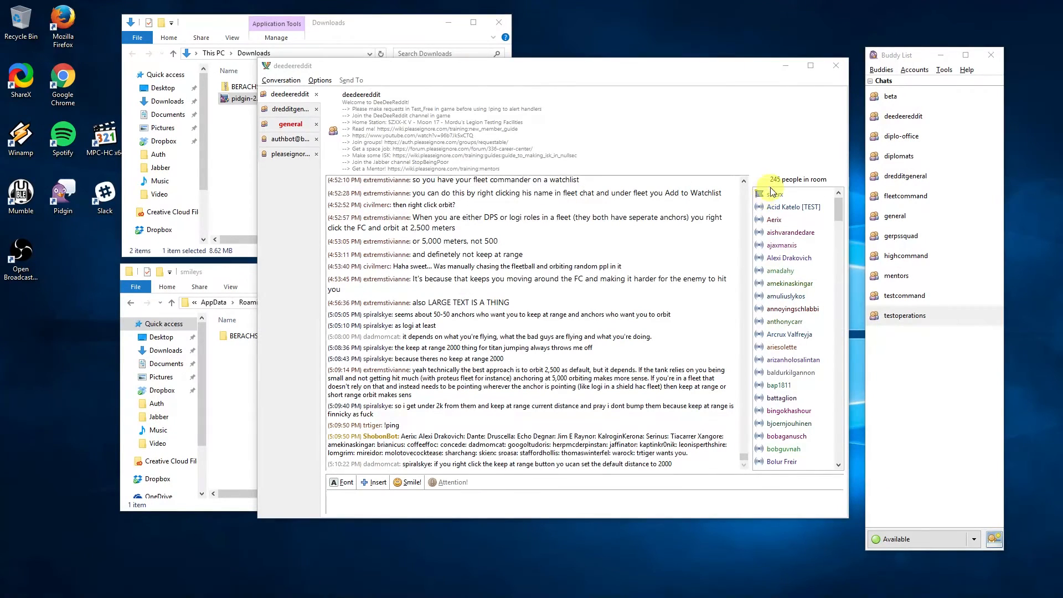
pyautogui.doubleClick(774, 194)
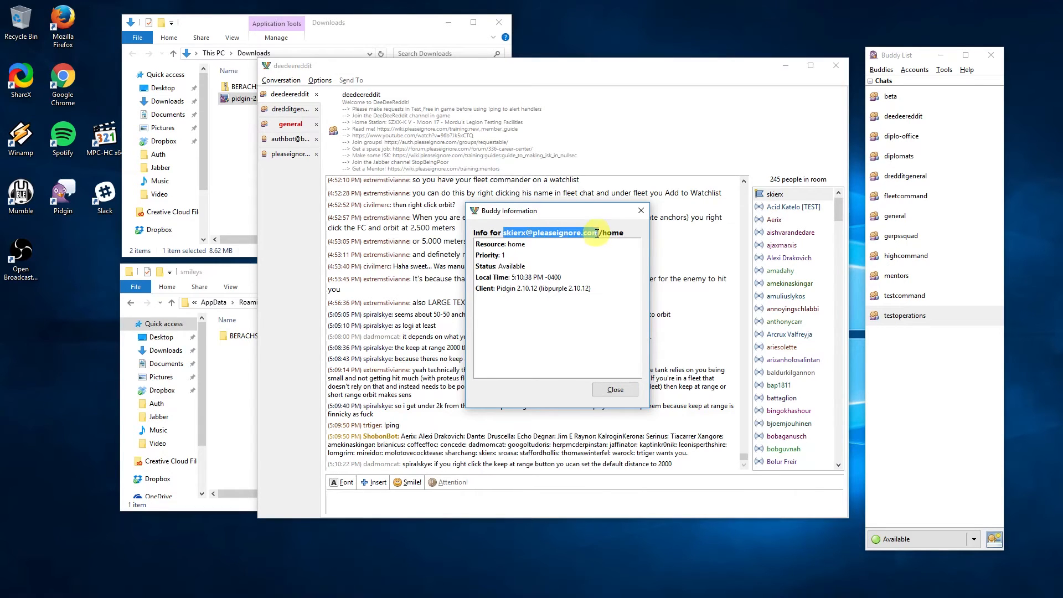
pyautogui.click(616, 389)
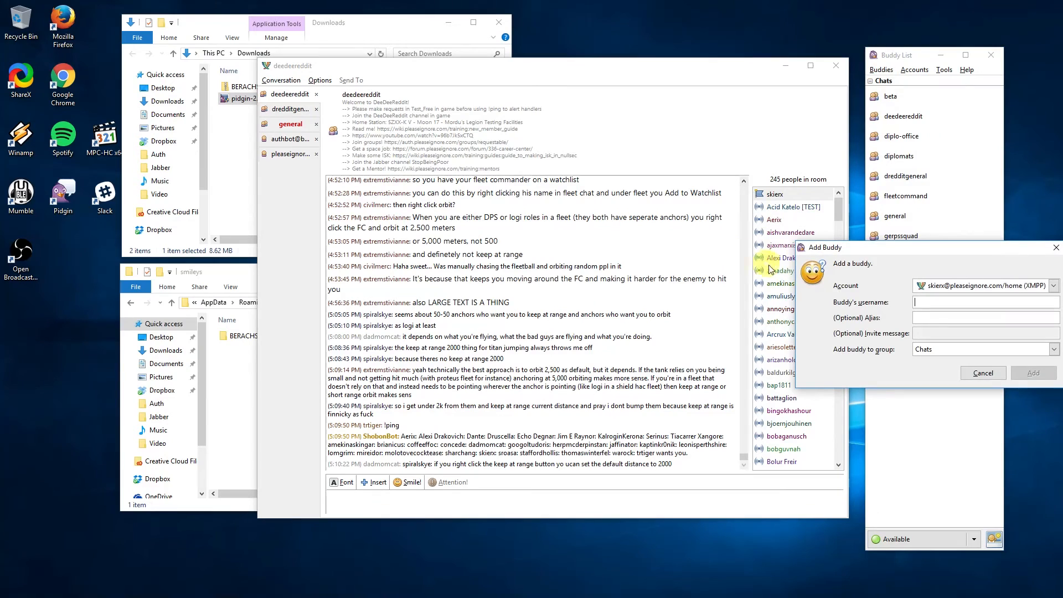
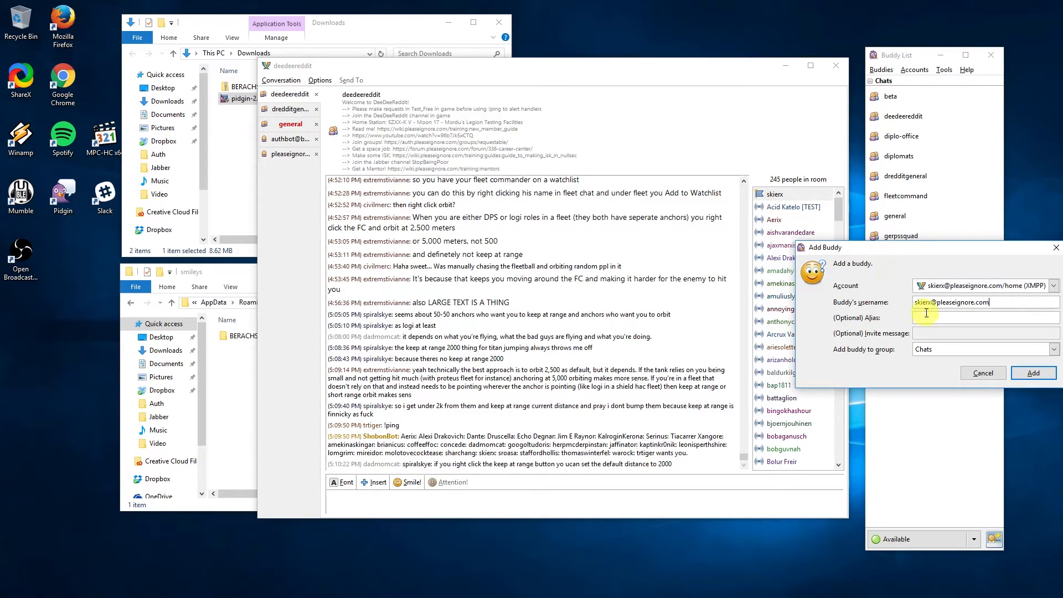
pyautogui.write('Me')
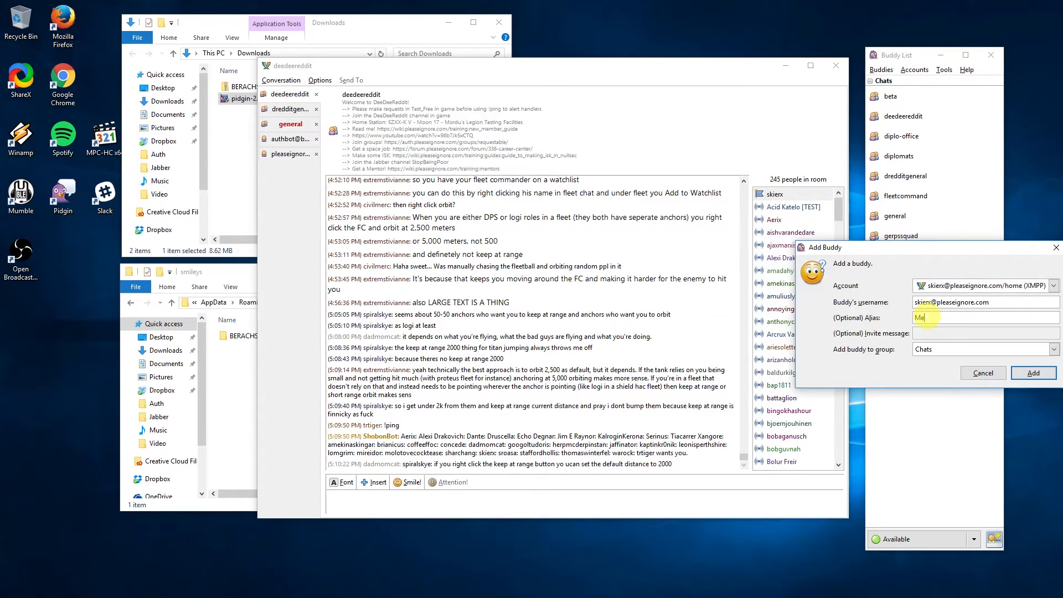
pyautogui.click(1034, 372)
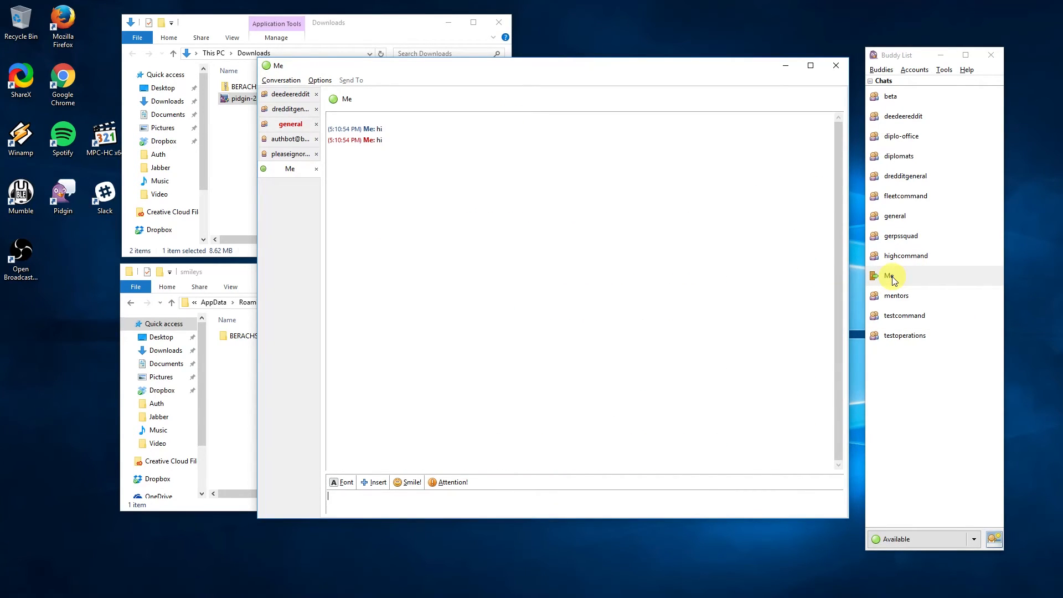
pyautogui.click(286, 154)
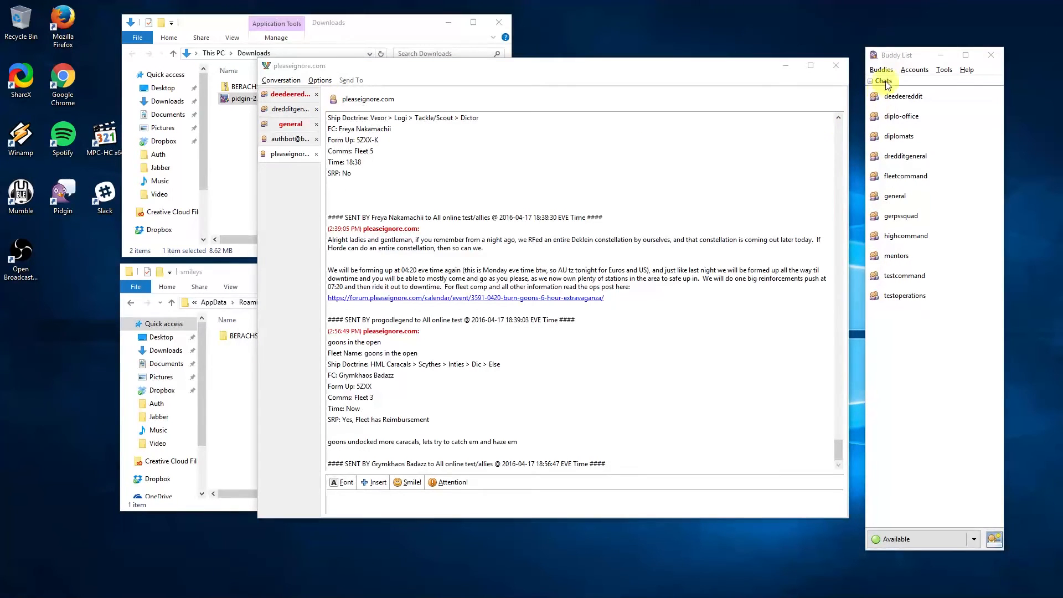
# Set conversation tab placement to Left in Preferences > Conversations.
pyautogui.click(944, 68)
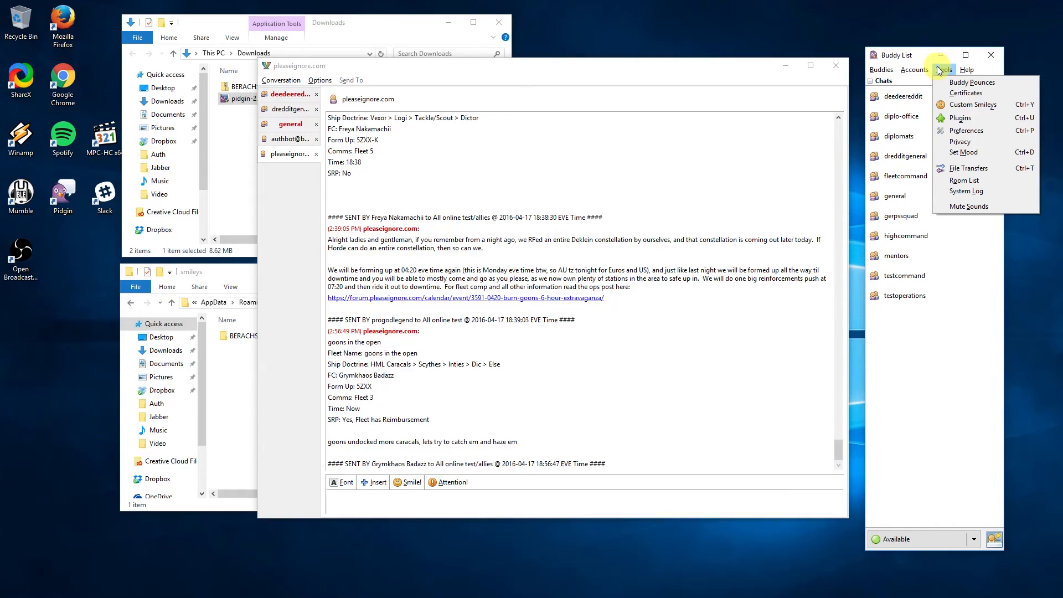
pyautogui.click(966, 131)
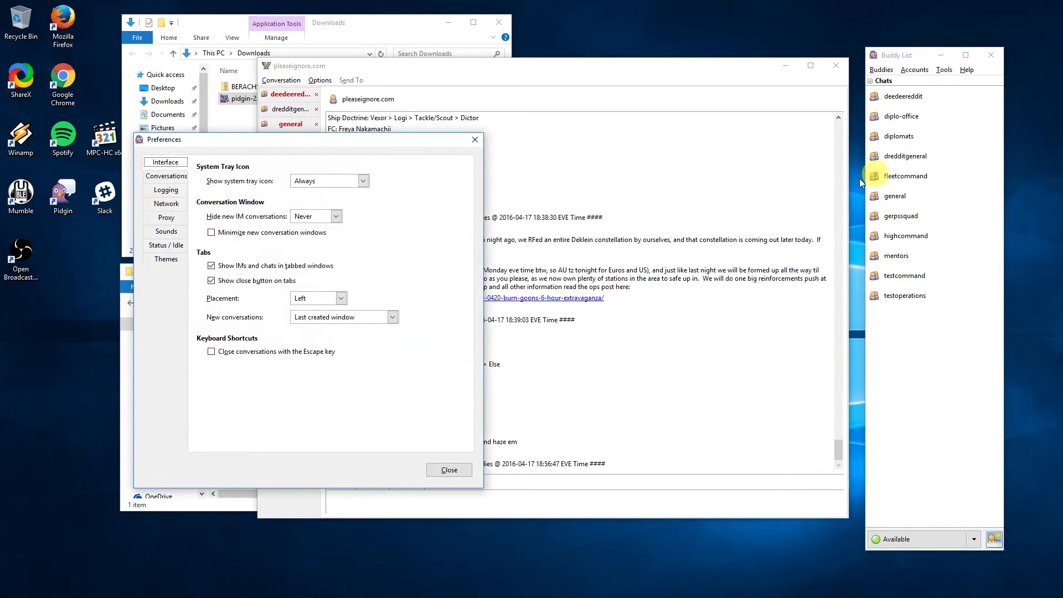
pyautogui.moveTo(235, 176)
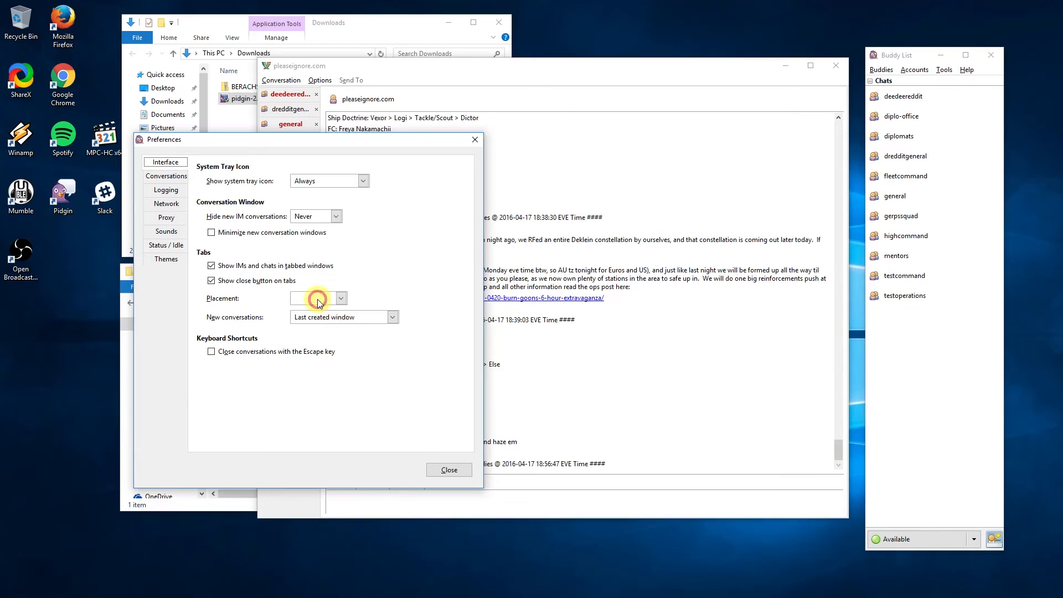
pyautogui.click(340, 297)
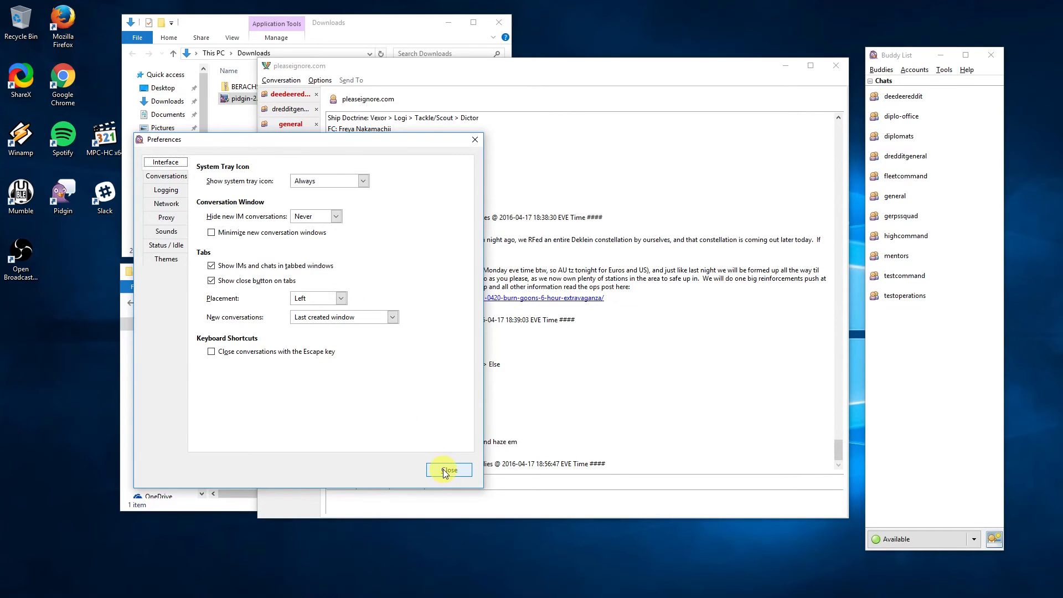
pyautogui.click(450, 469)
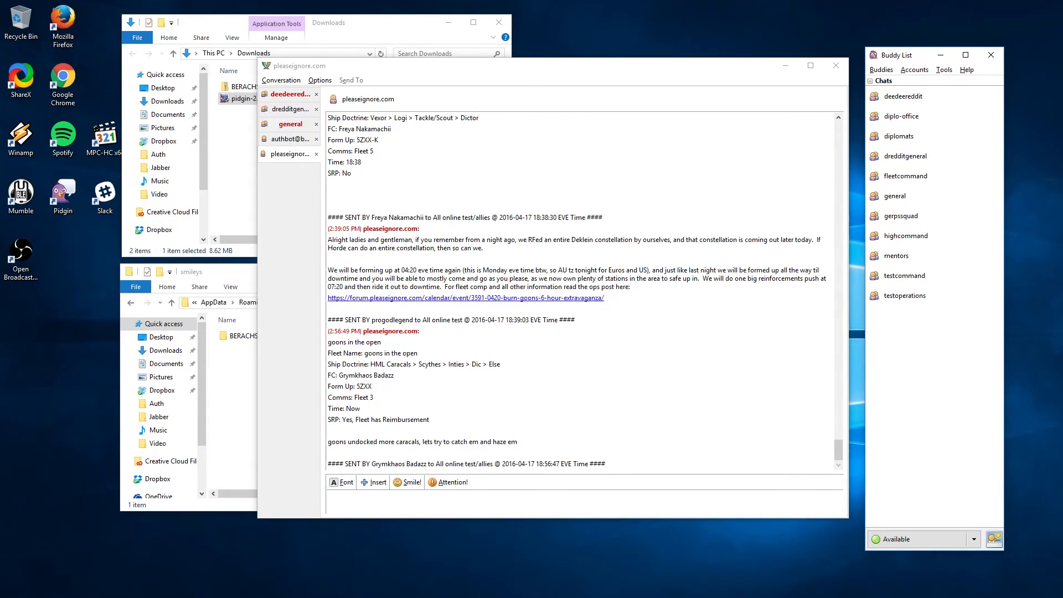
# Enable the Join/Part Hiding plugin in the Plugins list.
pyautogui.click(944, 70)
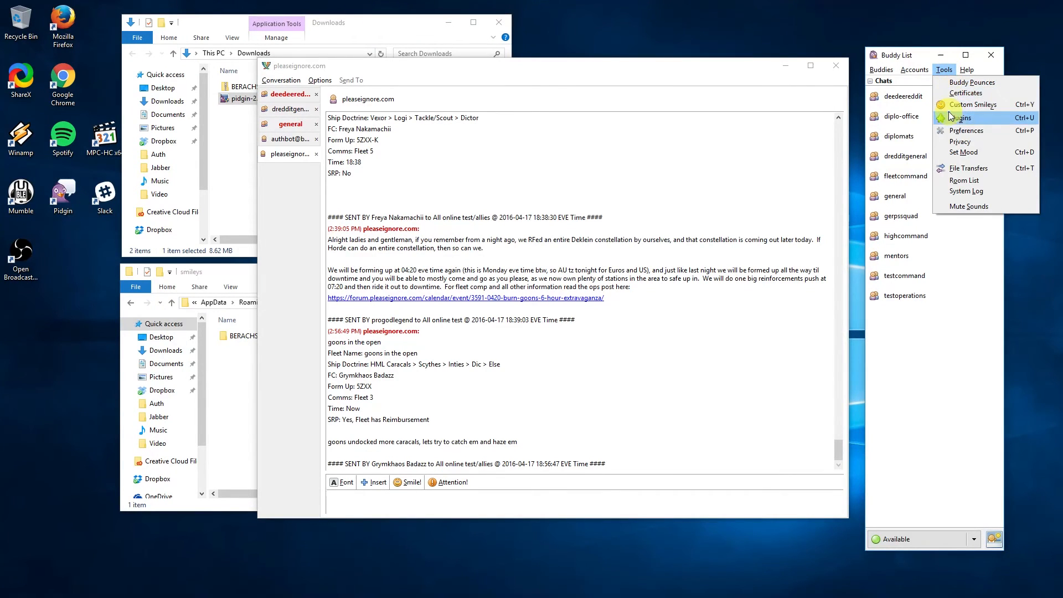
pyautogui.click(966, 118)
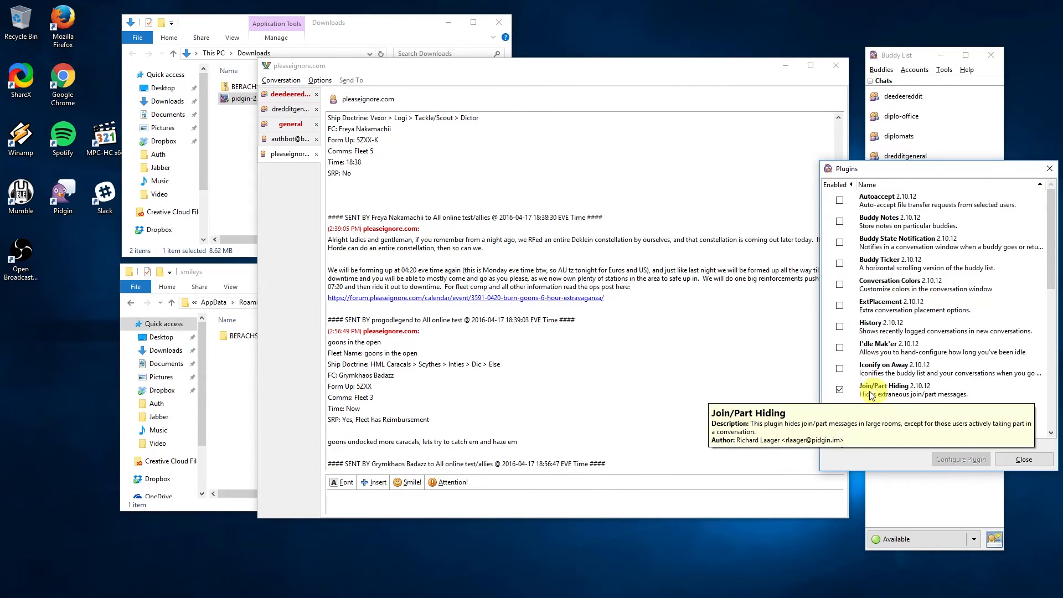
pyautogui.click(961, 459)
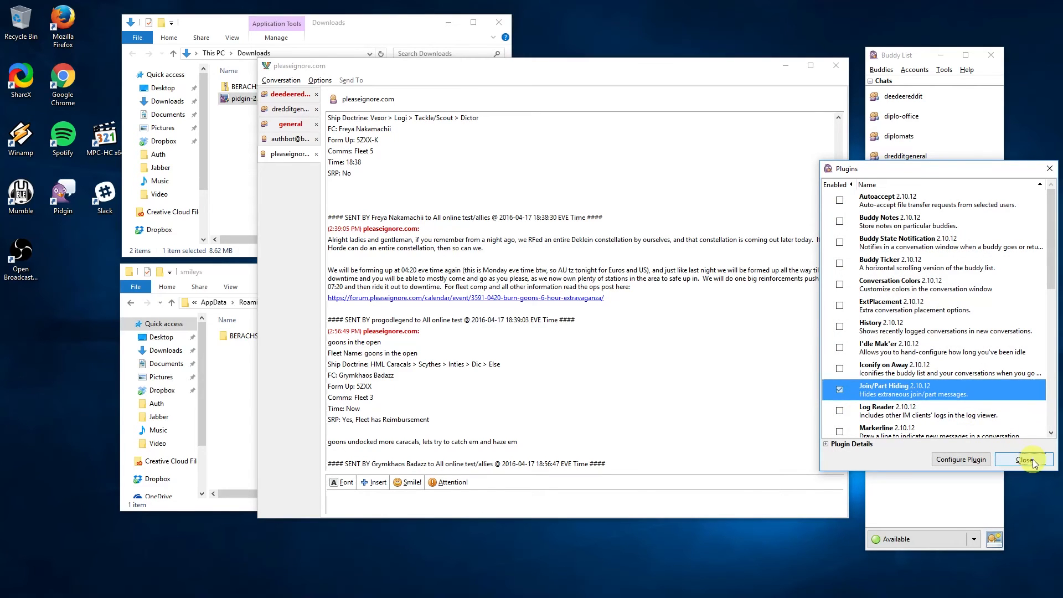
pyautogui.click(1025, 459)
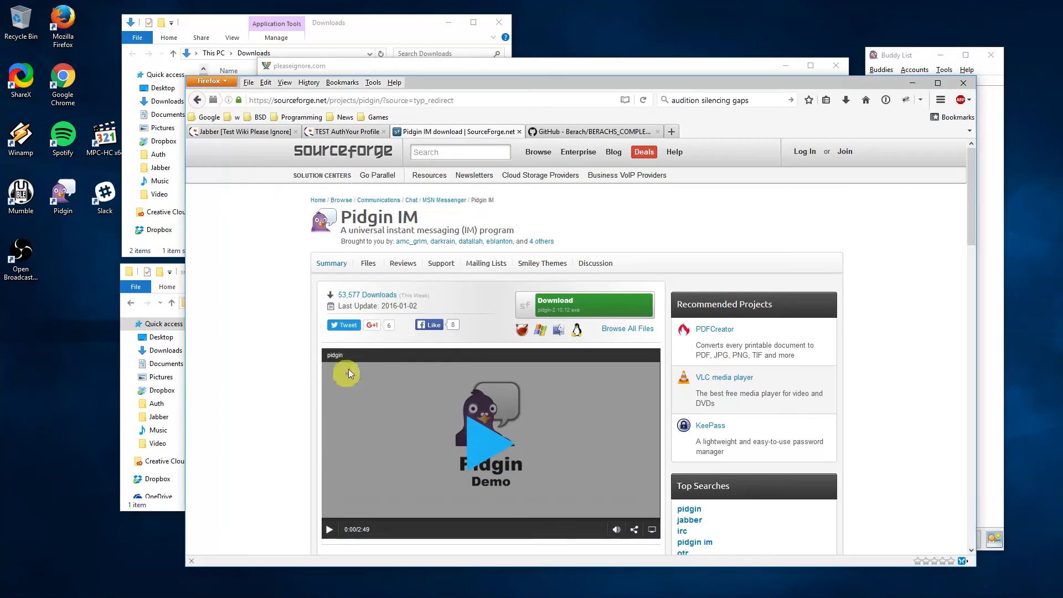
# Download the Berach/BERACHS_COMPLETE_PIDGIN GitHub repository as a ZIP.
pyautogui.click(593, 131)
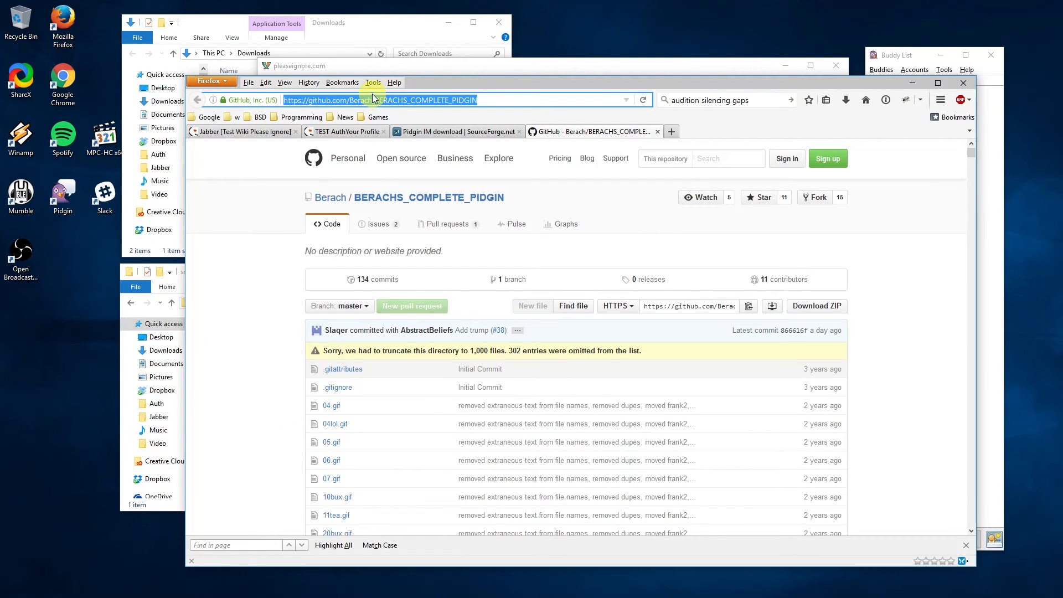
pyautogui.moveTo(758, 326)
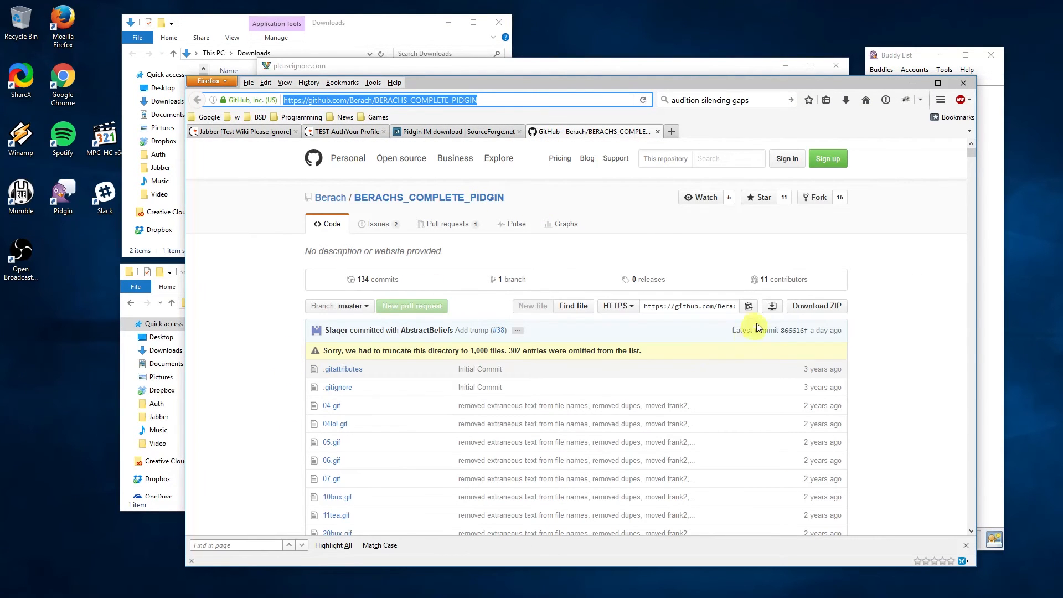
pyautogui.click(818, 306)
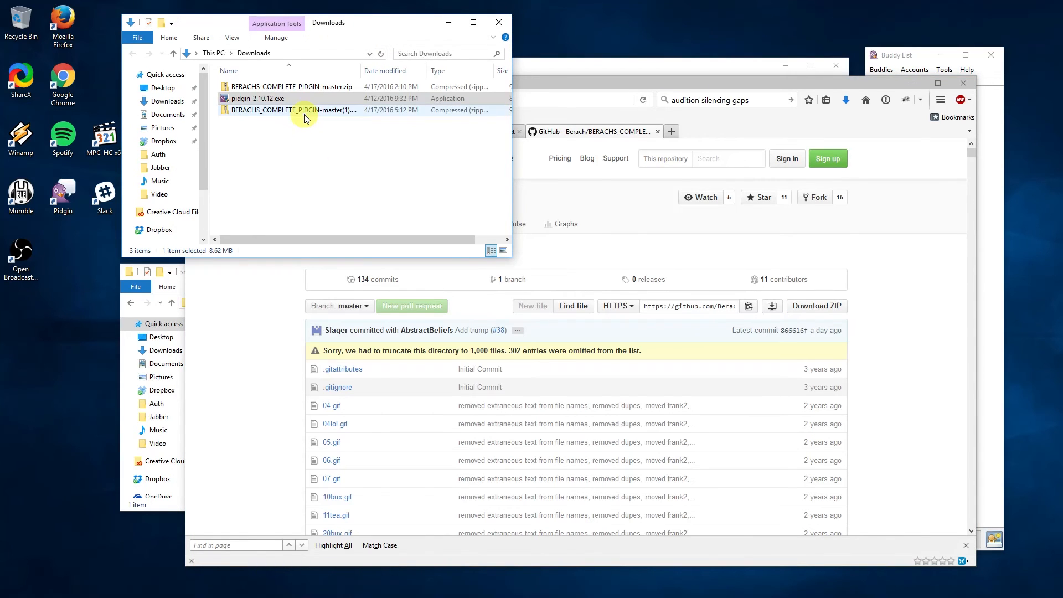
# Extract BERACHS_COMPLETE_PIDGIN-master(1).zip with 7-Zip and drag its folder into .purple\smileys.
pyautogui.rightClick(306, 110)
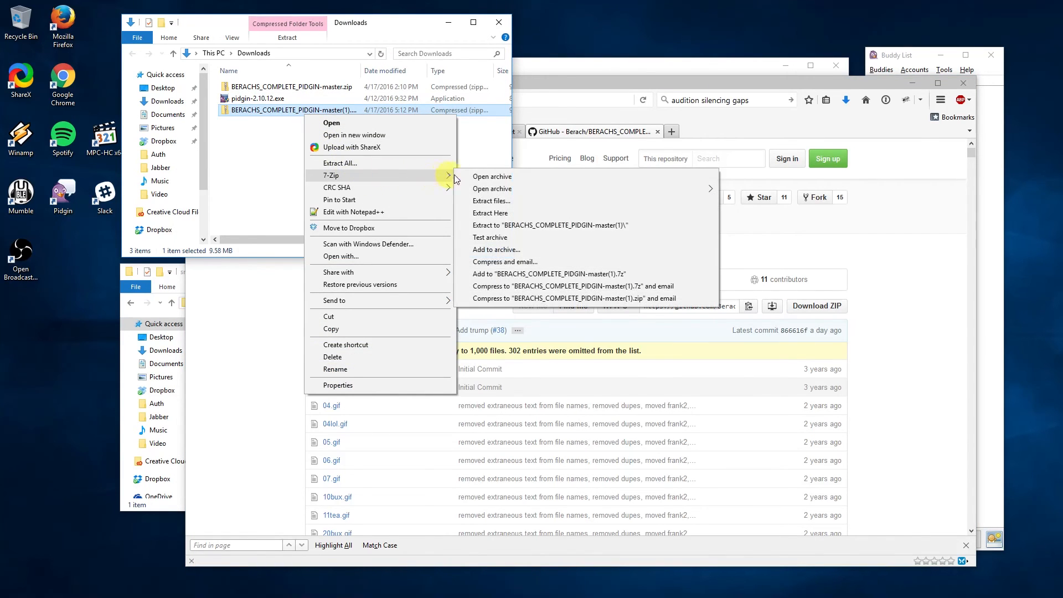
pyautogui.click(491, 212)
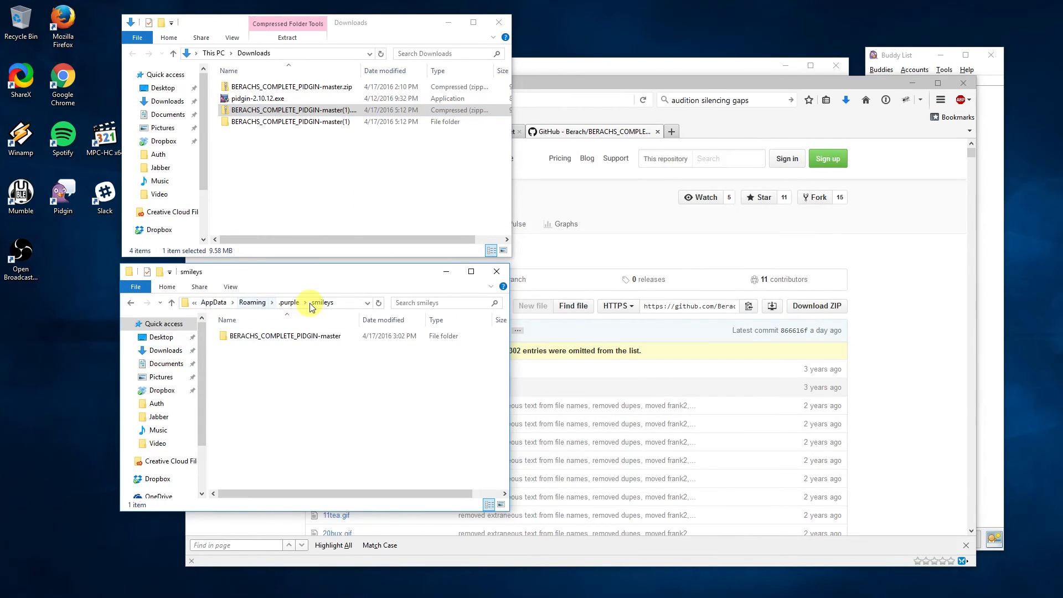
pyautogui.moveTo(292, 122); pyautogui.dragTo(270, 356)
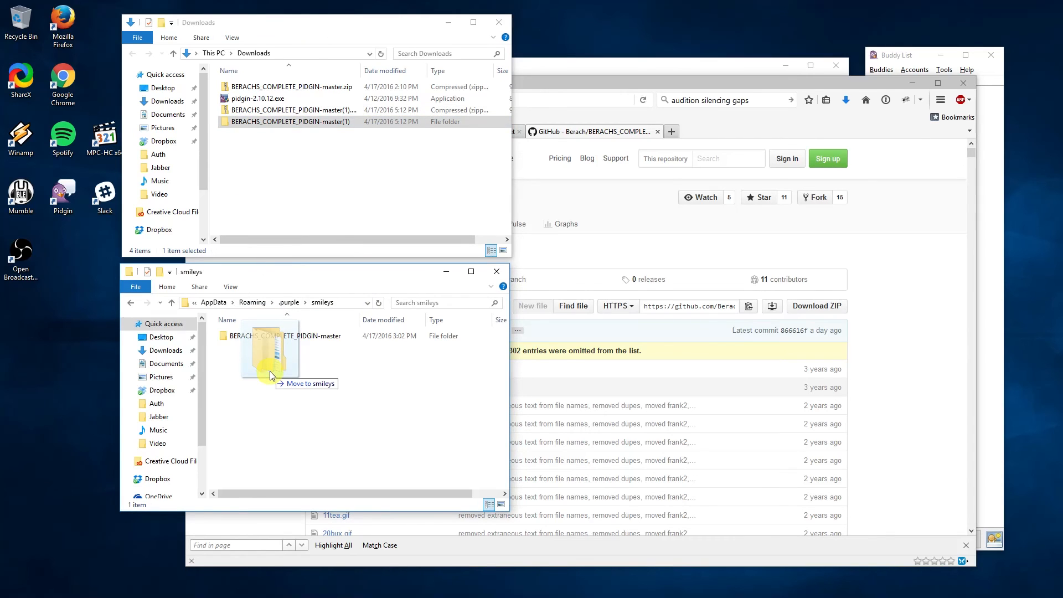
pyautogui.moveTo(294, 121); pyautogui.dragTo(305, 373)
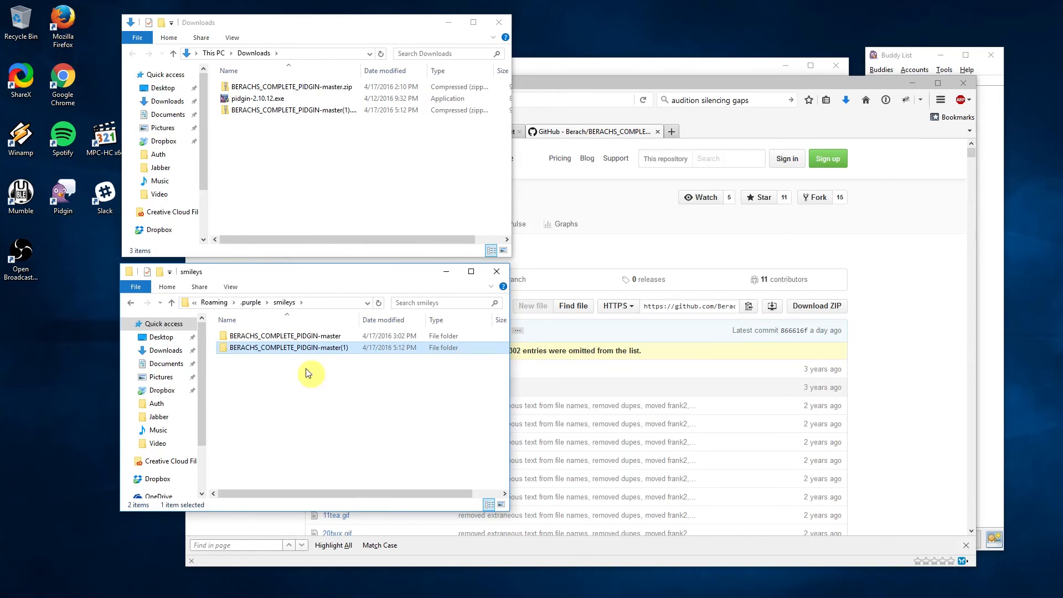
pyautogui.moveTo(289, 350)
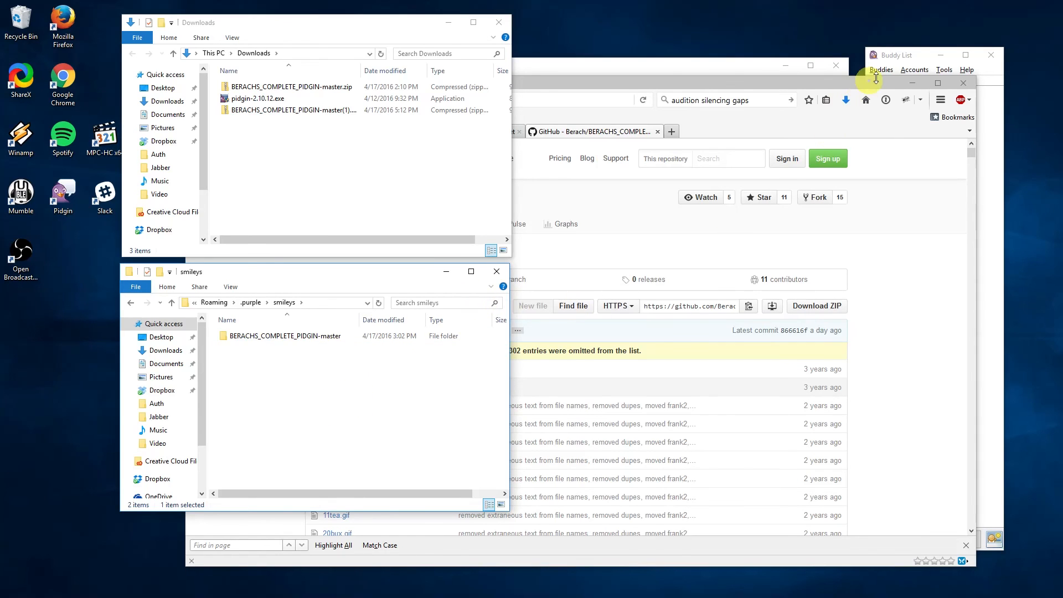
# Set the smiley theme to Berachs Emote Pack 1.8 in Preferences > Themes.
pyautogui.click(943, 68)
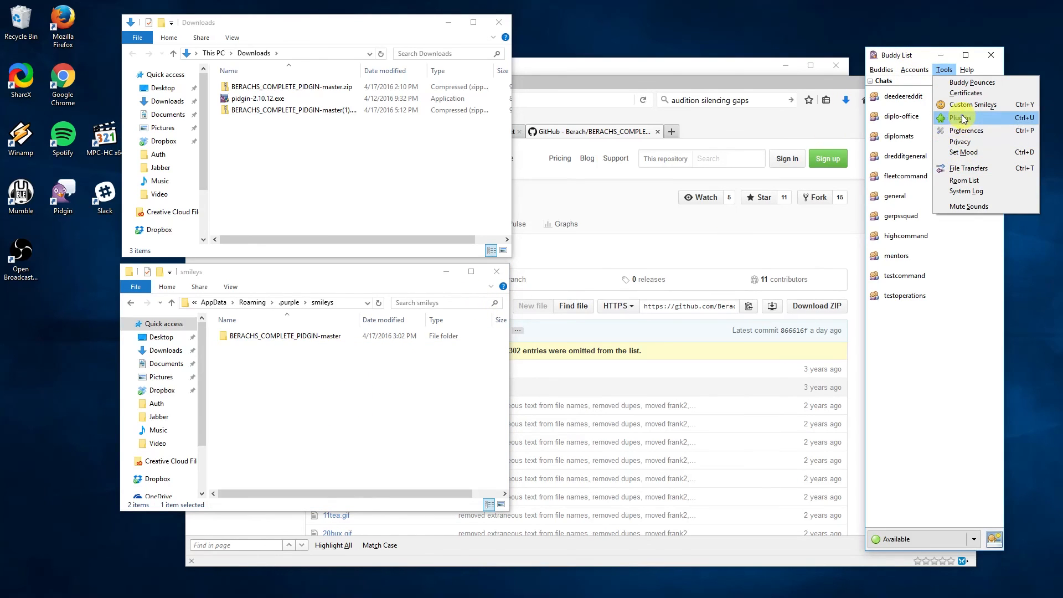
pyautogui.click(966, 131)
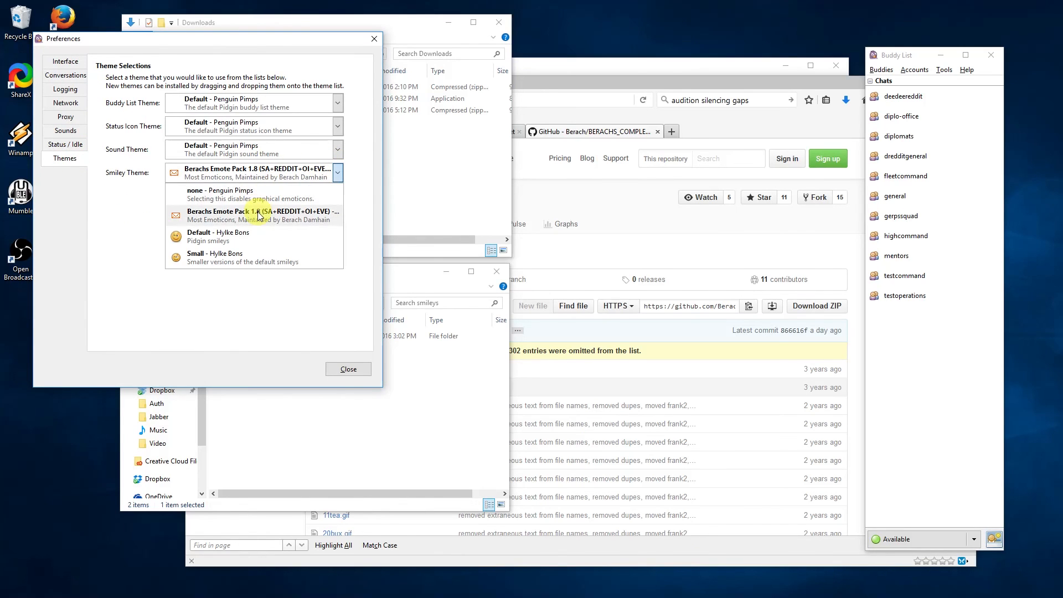
pyautogui.click(348, 369)
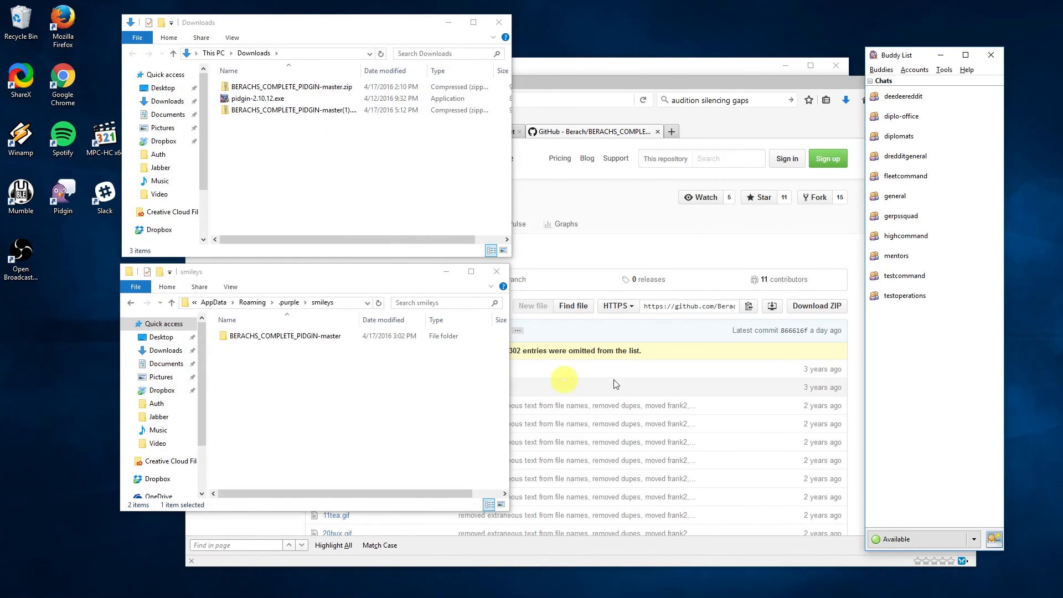